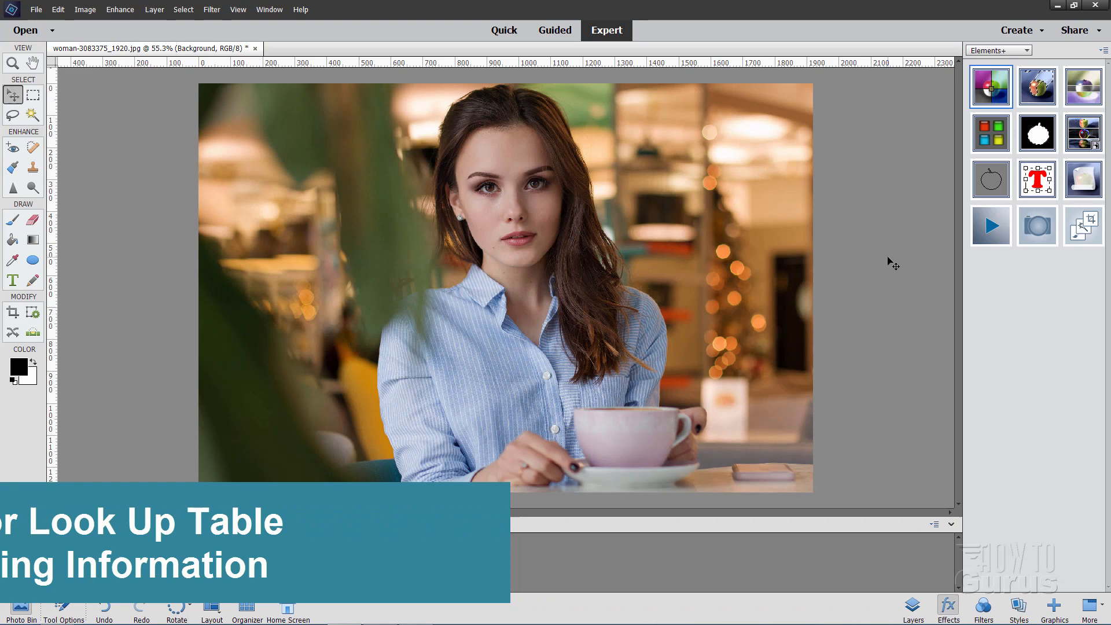
Show the Layers panel with the hidden Color Lookup 2 and 3 layers above Background.
{"action": "left_click", "coordinate": [19, 607]}
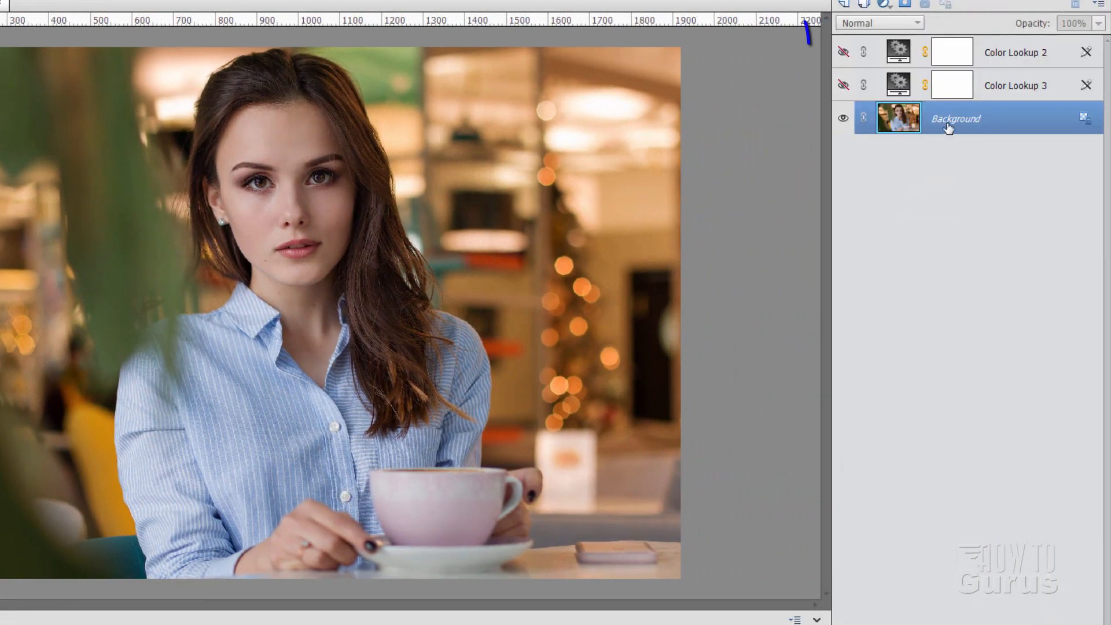
{"action": "left_click", "coordinate": [843, 52]}
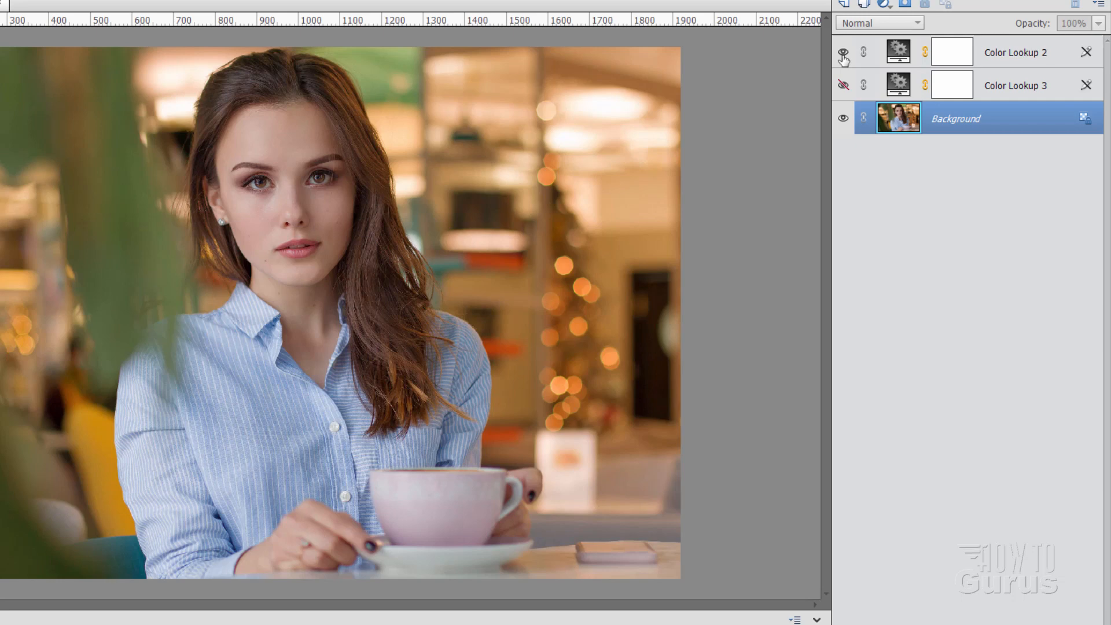
{"action": "left_click", "coordinate": [843, 52]}
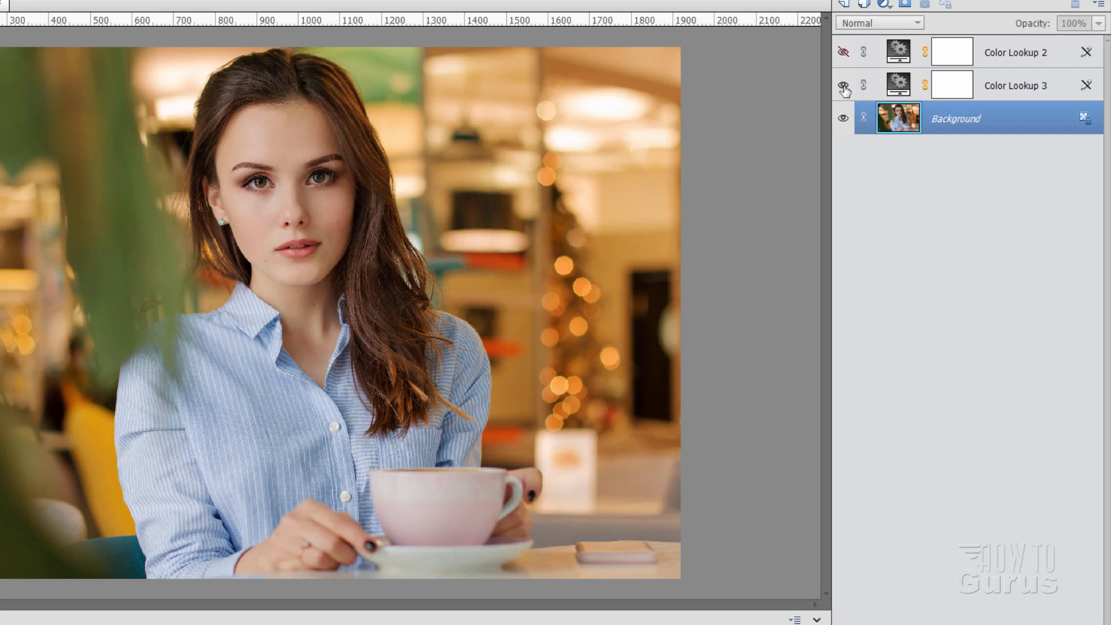
{"action": "left_click", "coordinate": [842, 84]}
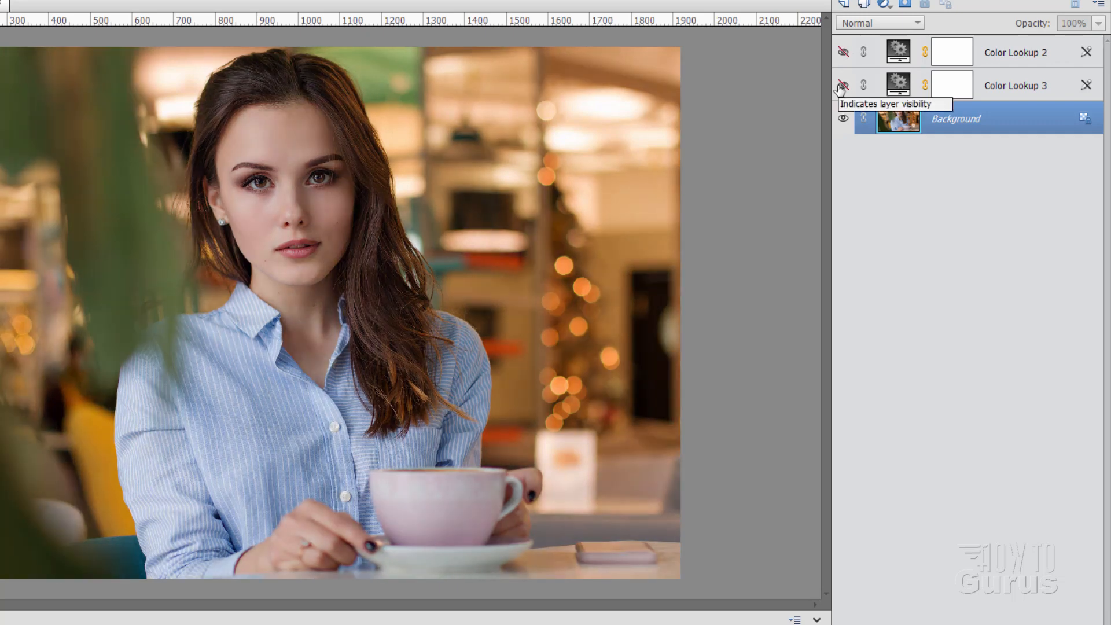
{"action": "left_click", "coordinate": [842, 84]}
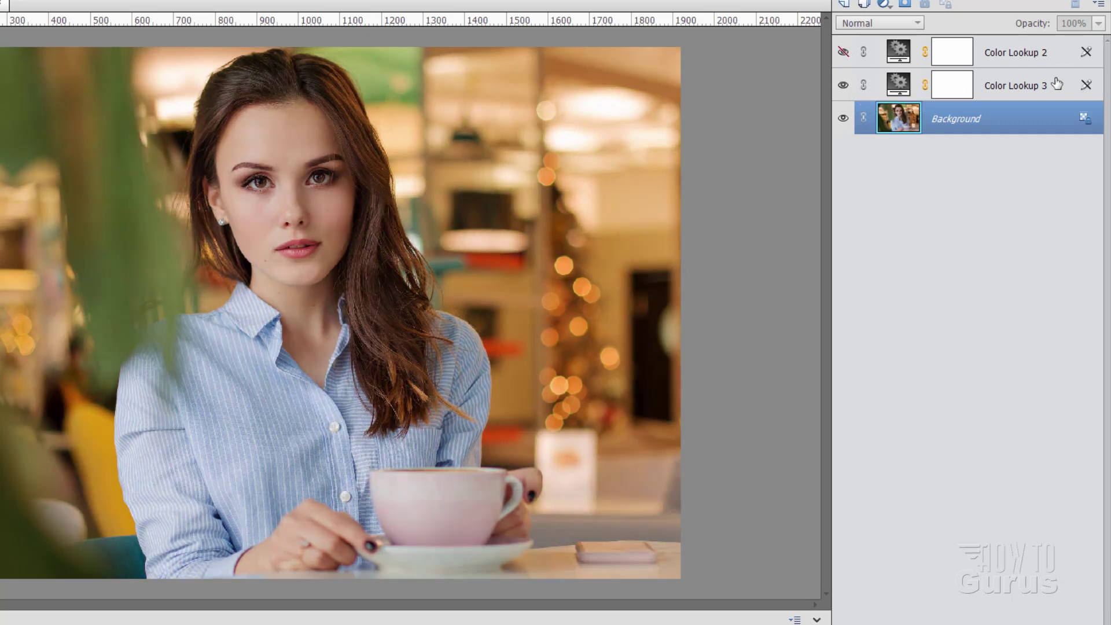
{"action": "mouse_move", "coordinate": [860, 84]}
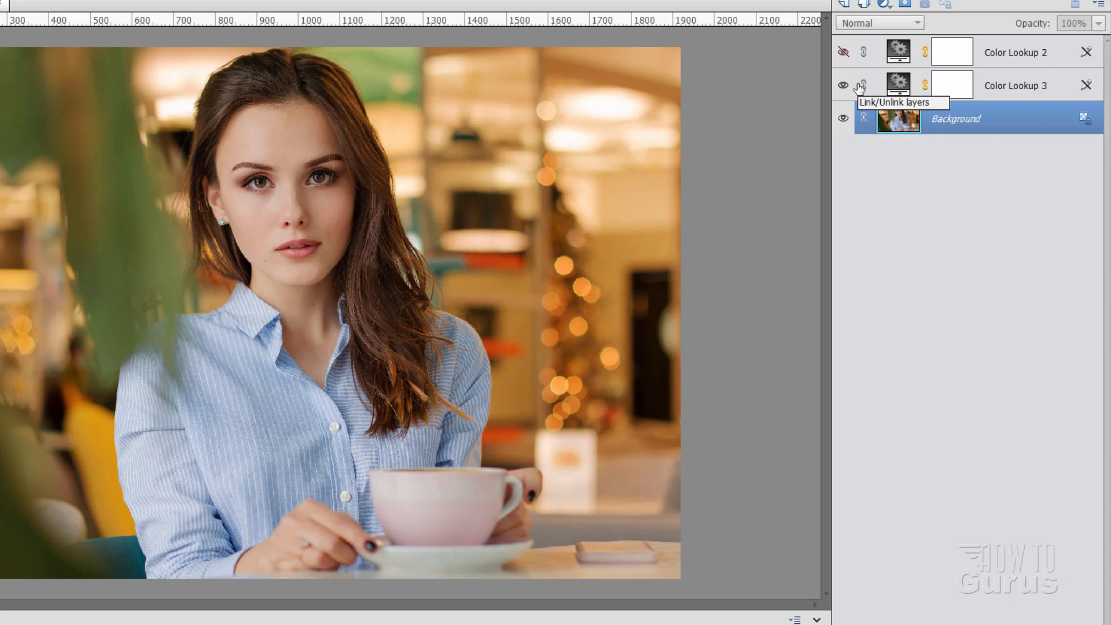
{"action": "left_click", "coordinate": [844, 85]}
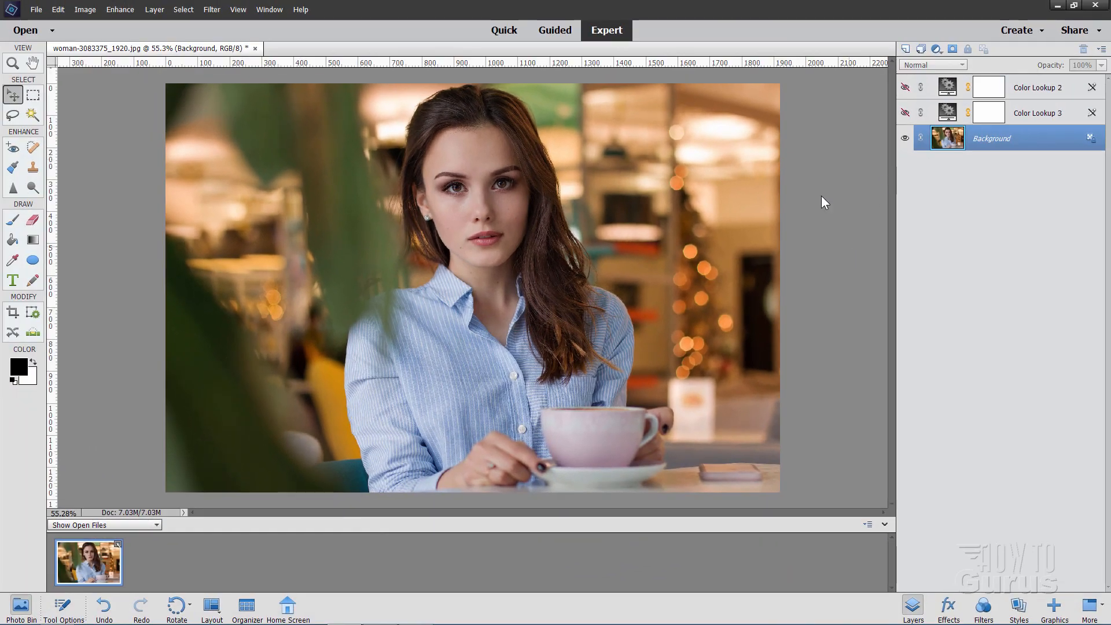
{"action": "mouse_move", "coordinate": [956, 533]}
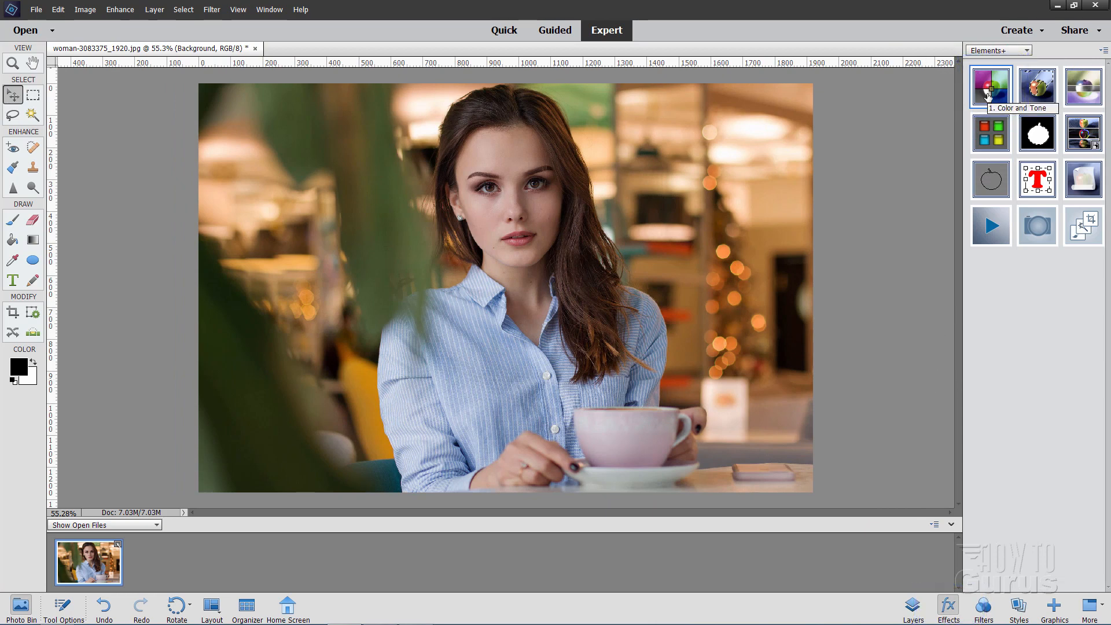
Add a Color Lookup adjustment layer from Elements+ Color and Tone, creating Color Lookup 4.
{"action": "left_click", "coordinate": [989, 86]}
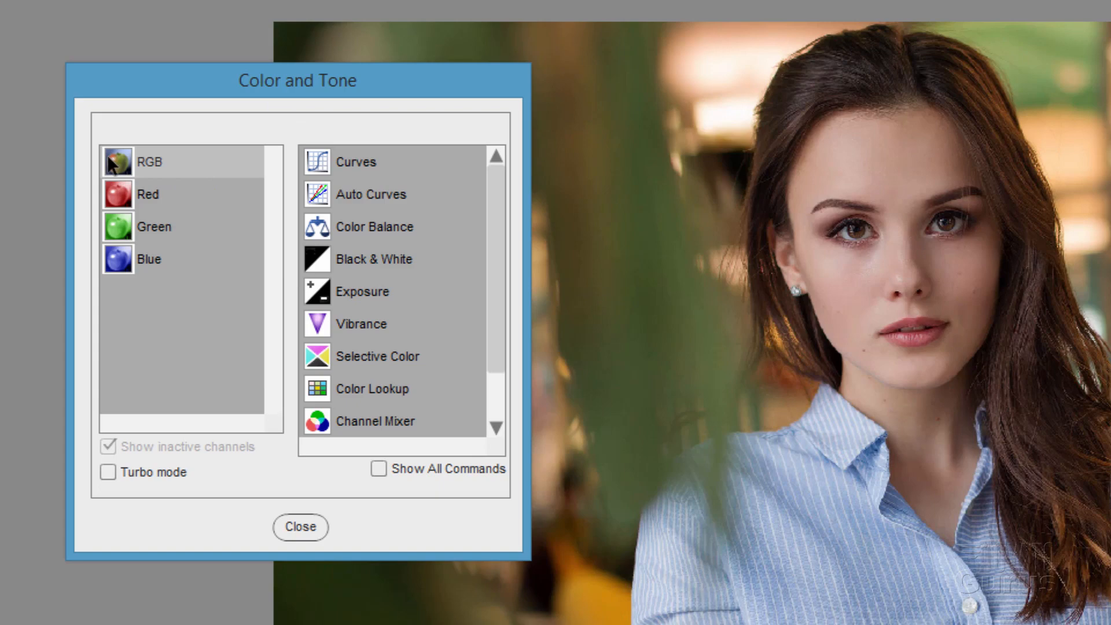
{"action": "mouse_move", "coordinate": [380, 290]}
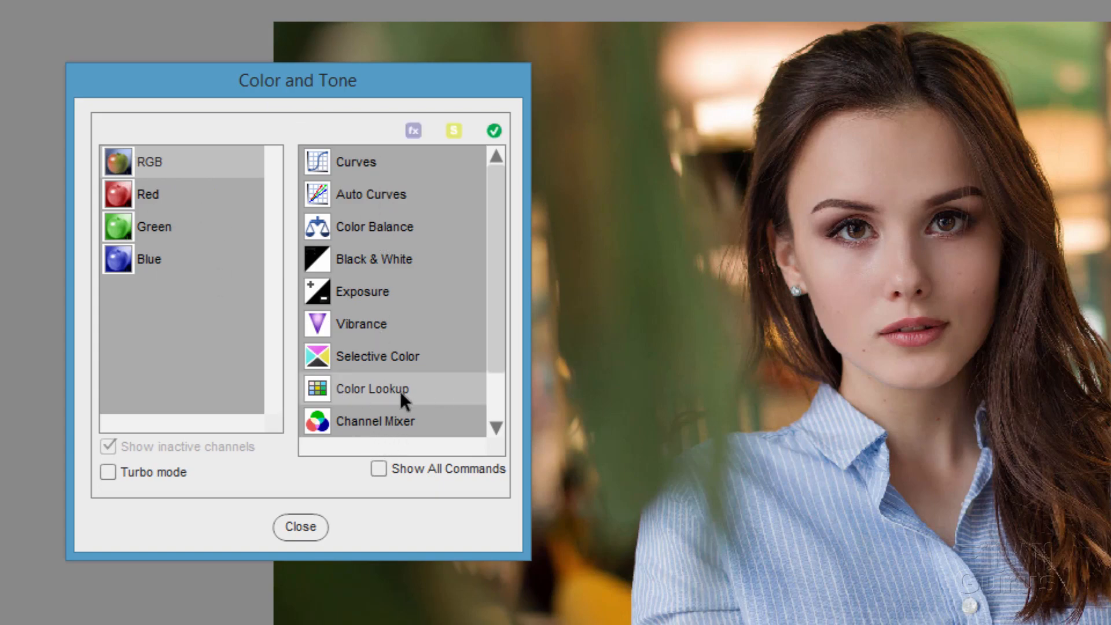
{"action": "double_click", "coordinate": [373, 389]}
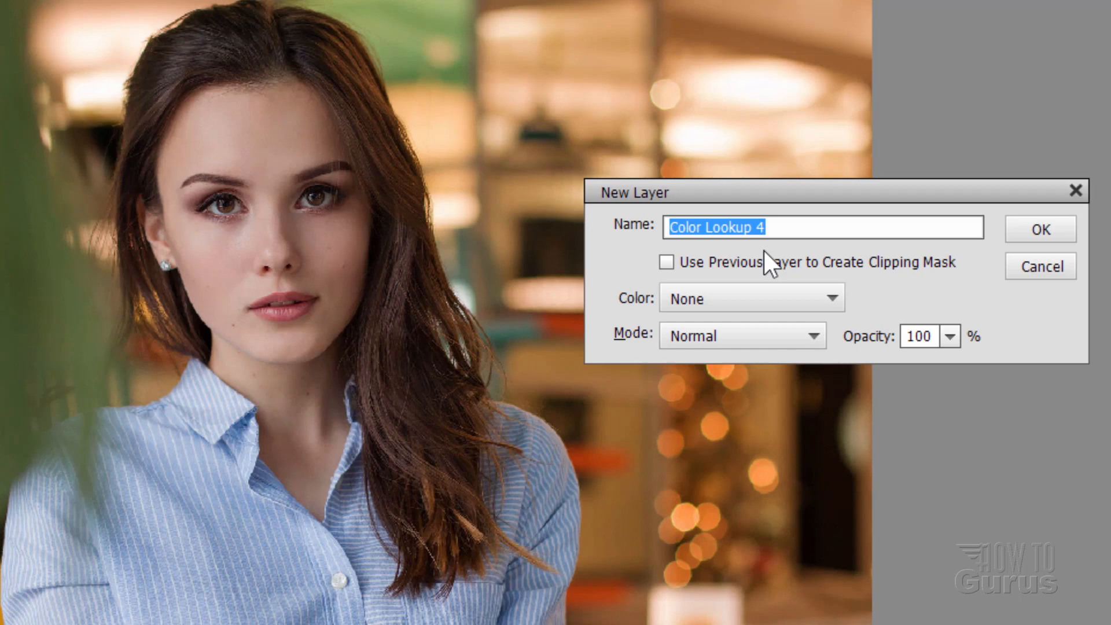
{"action": "left_click", "coordinate": [1039, 228]}
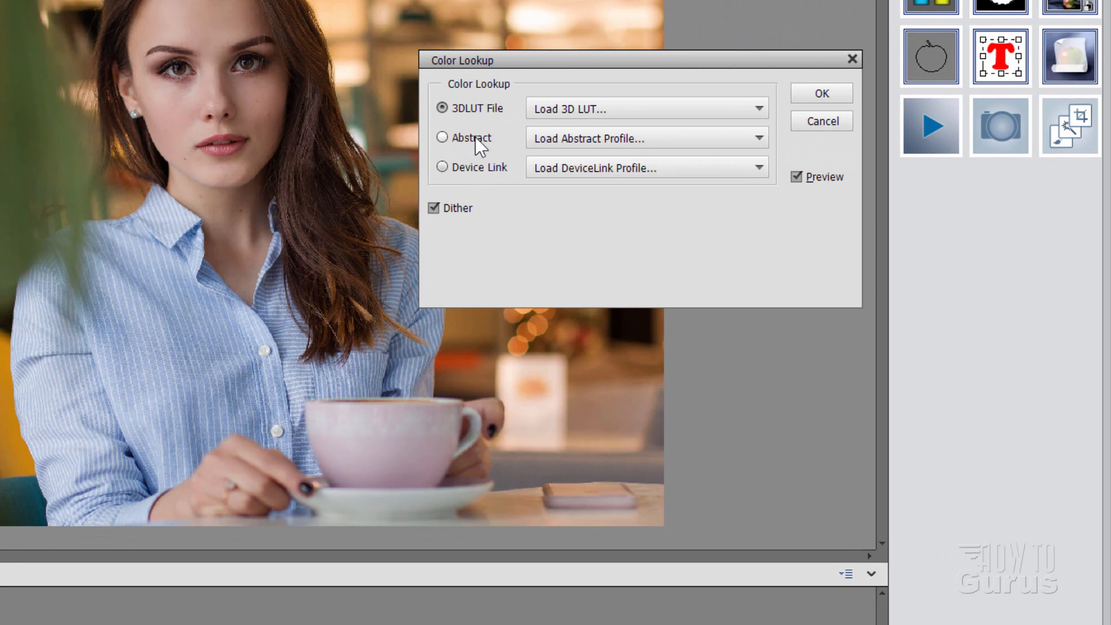
{"action": "mouse_move", "coordinate": [515, 228]}
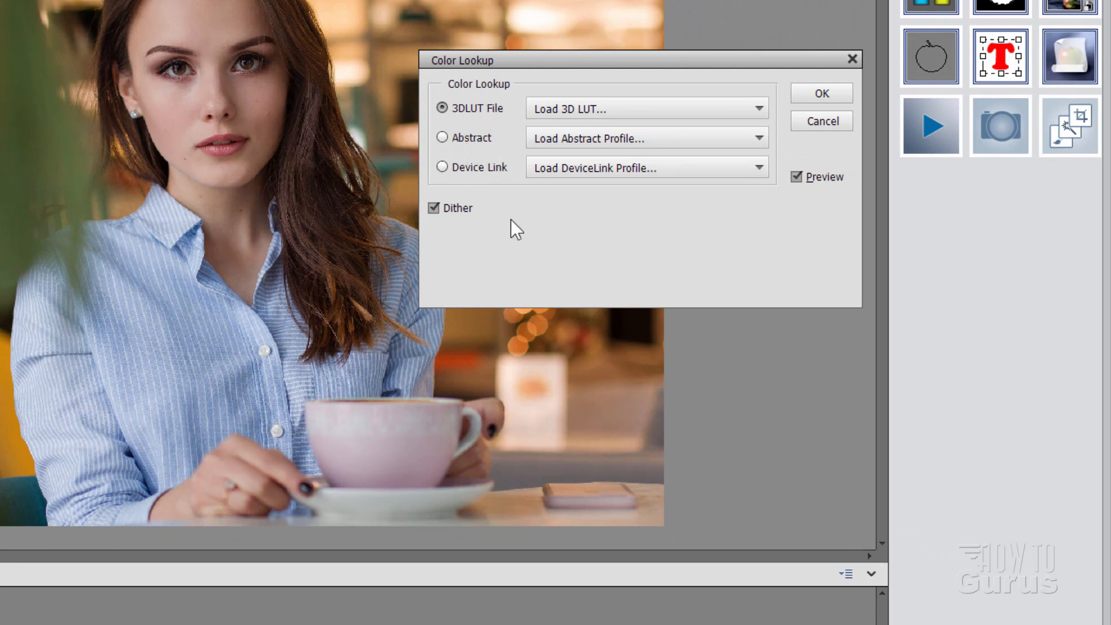
{"action": "mouse_move", "coordinate": [517, 186]}
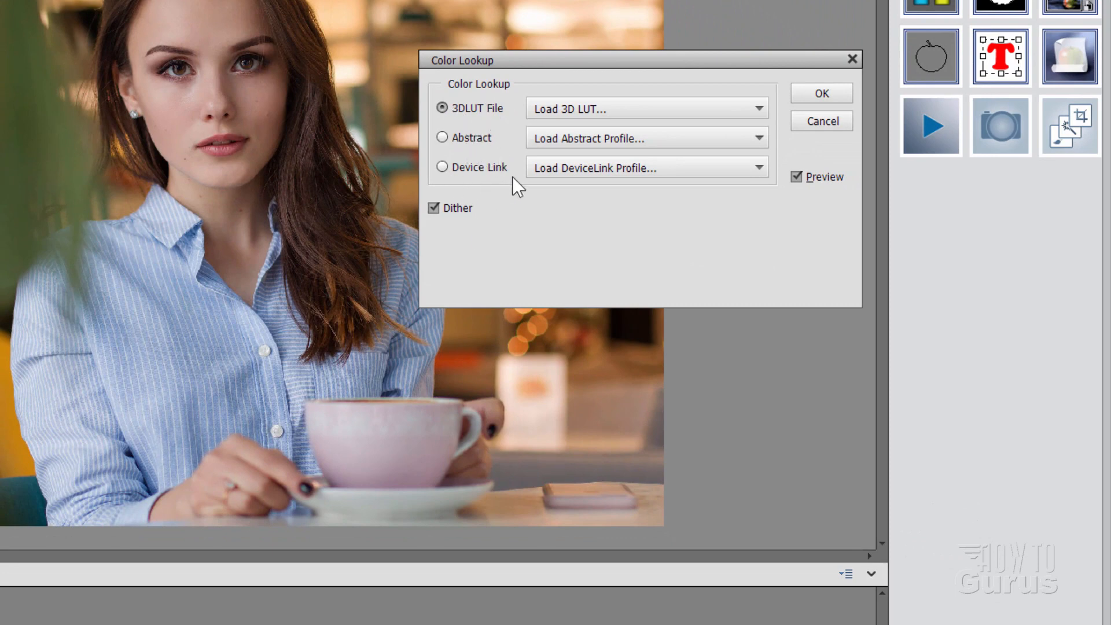
{"action": "mouse_move", "coordinate": [505, 124]}
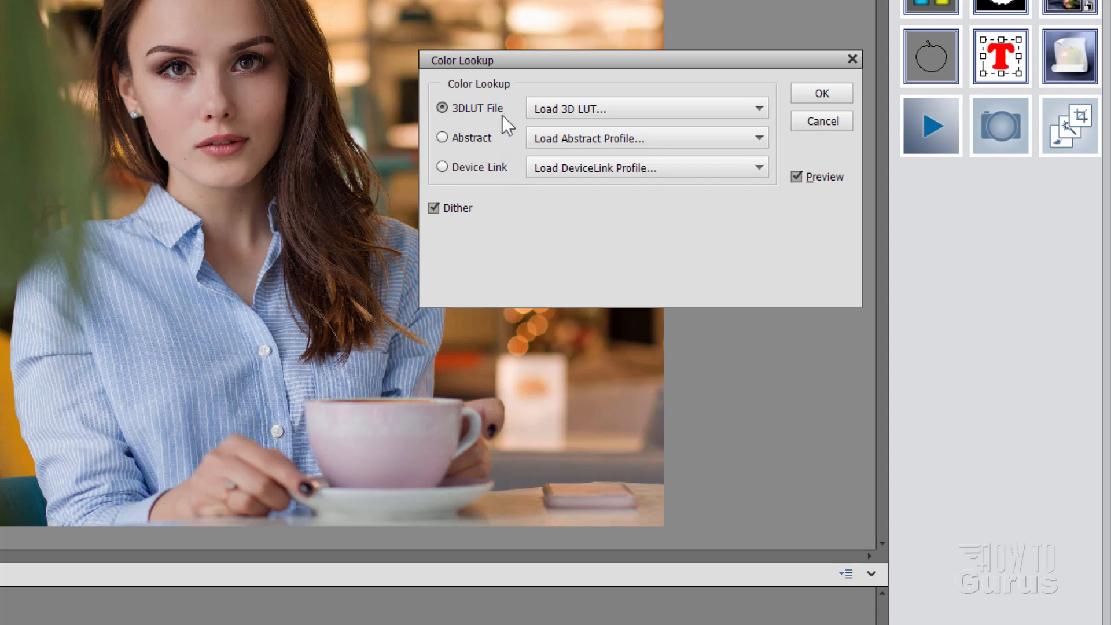
{"action": "mouse_move", "coordinate": [491, 133]}
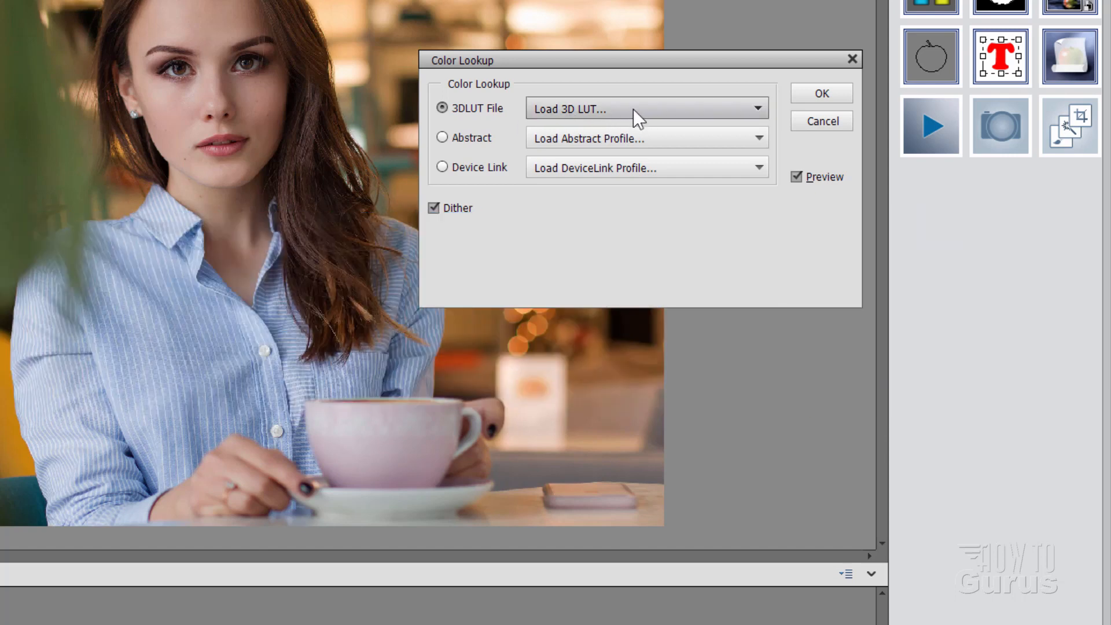
{"action": "mouse_move", "coordinate": [751, 126]}
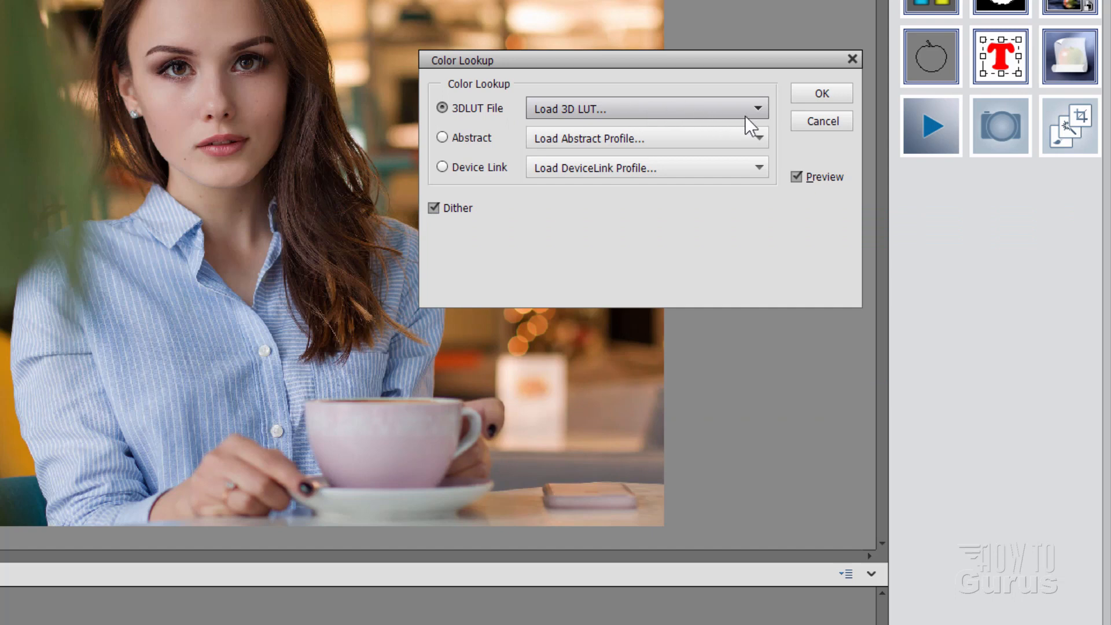
Preview the Acid, Cold Contrast and Desaturate Colds 3D LUT presets on the portrait.
{"action": "left_click", "coordinate": [754, 109]}
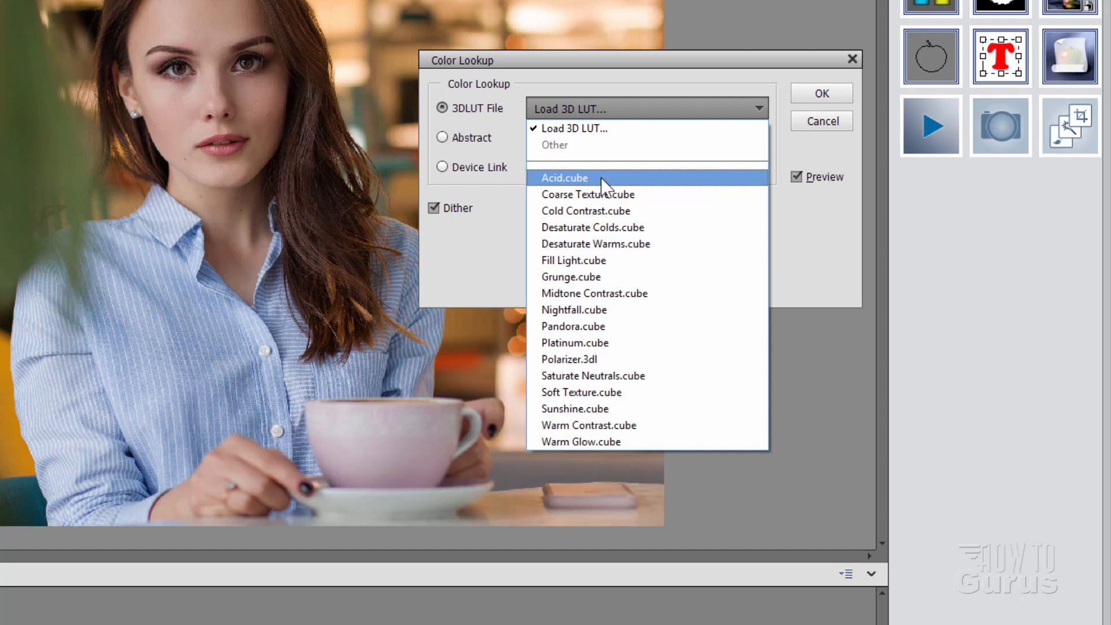
{"action": "mouse_move", "coordinate": [753, 114]}
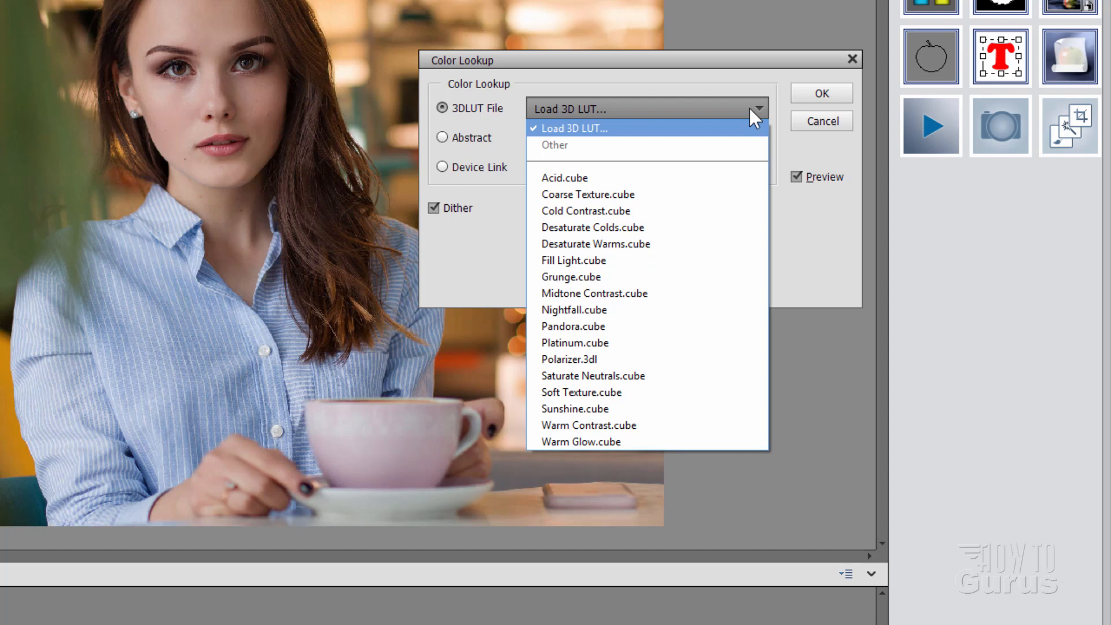
{"action": "left_click", "coordinate": [563, 178]}
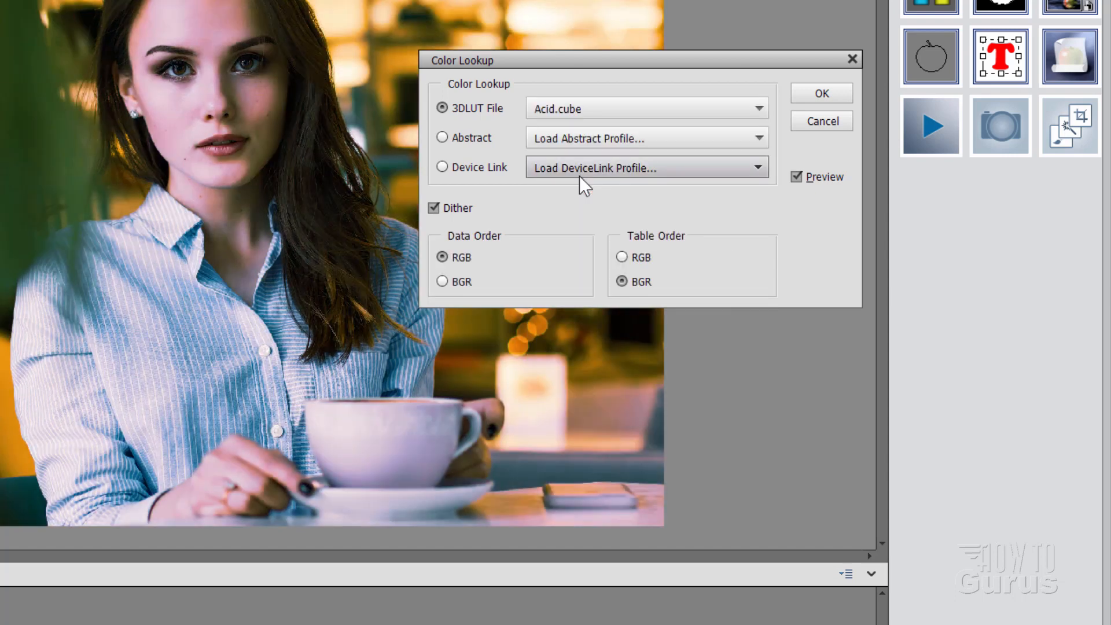
{"action": "left_click", "coordinate": [756, 108]}
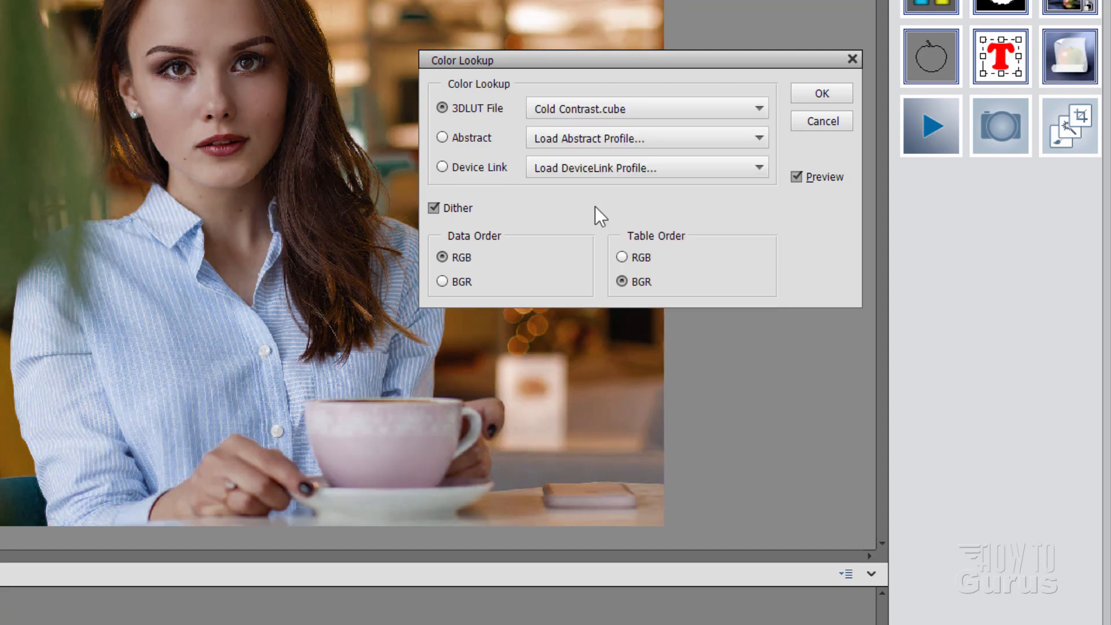
{"action": "left_click", "coordinate": [755, 109]}
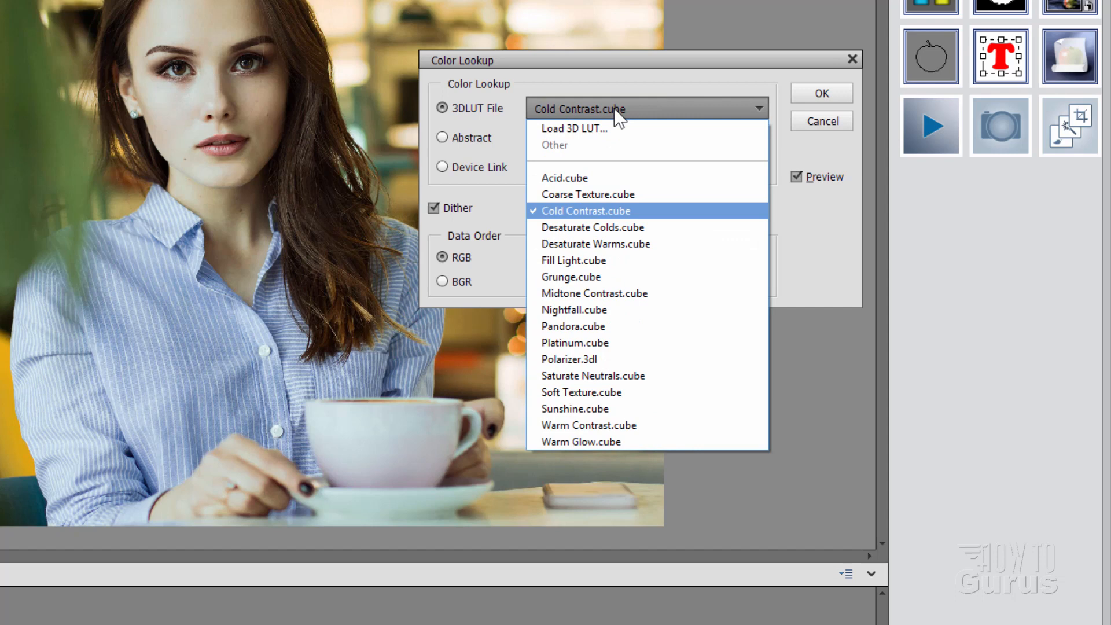
{"action": "left_click", "coordinate": [591, 227]}
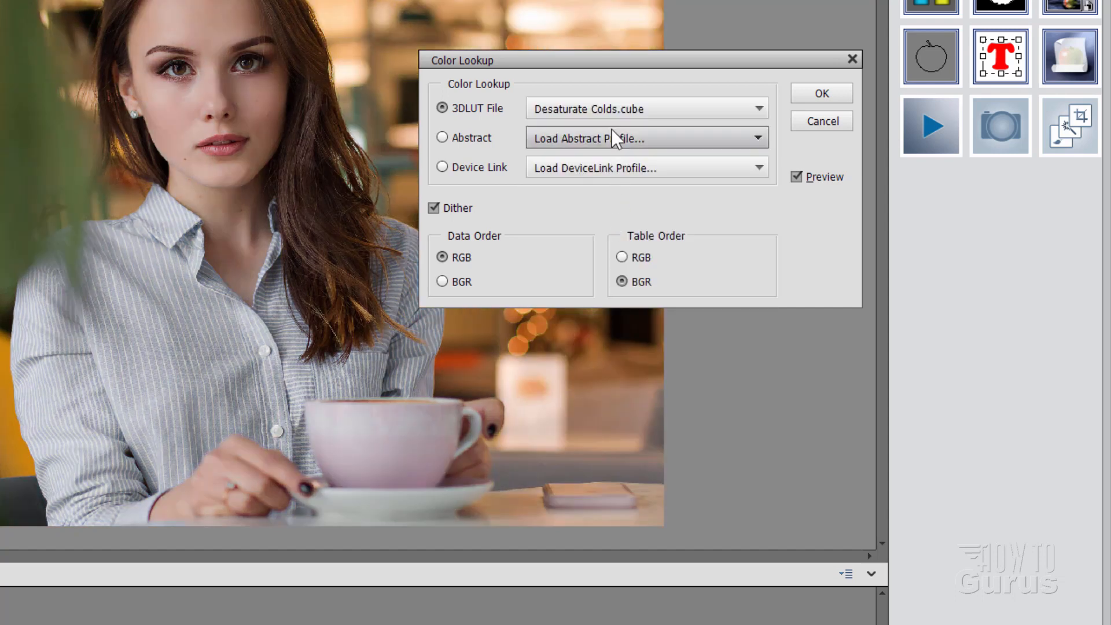
{"action": "left_click", "coordinate": [757, 109]}
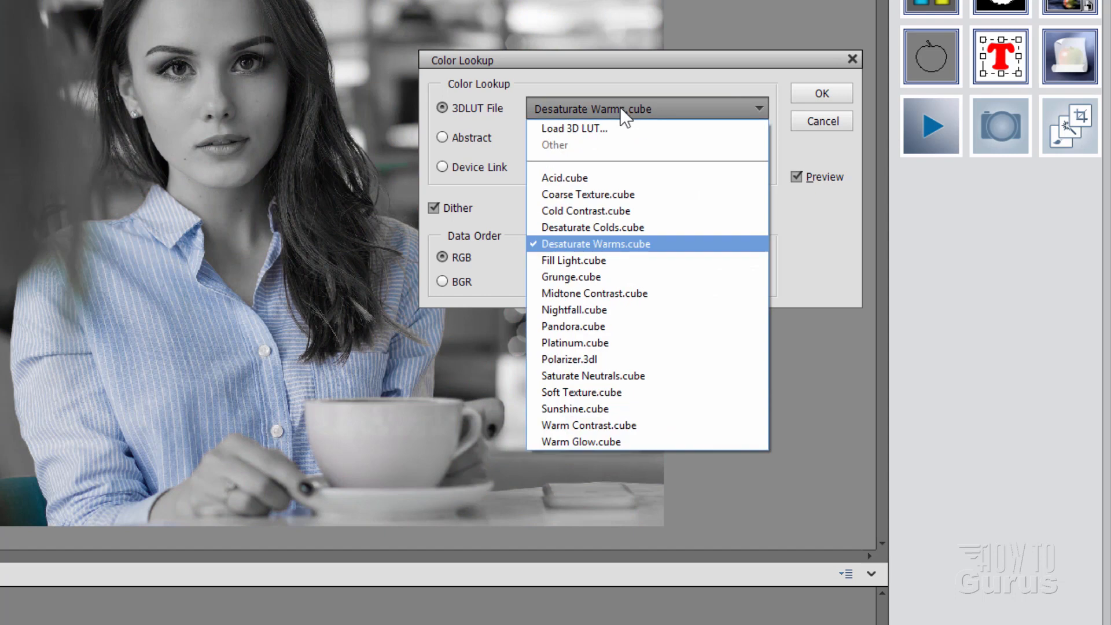
{"action": "mouse_move", "coordinate": [575, 342]}
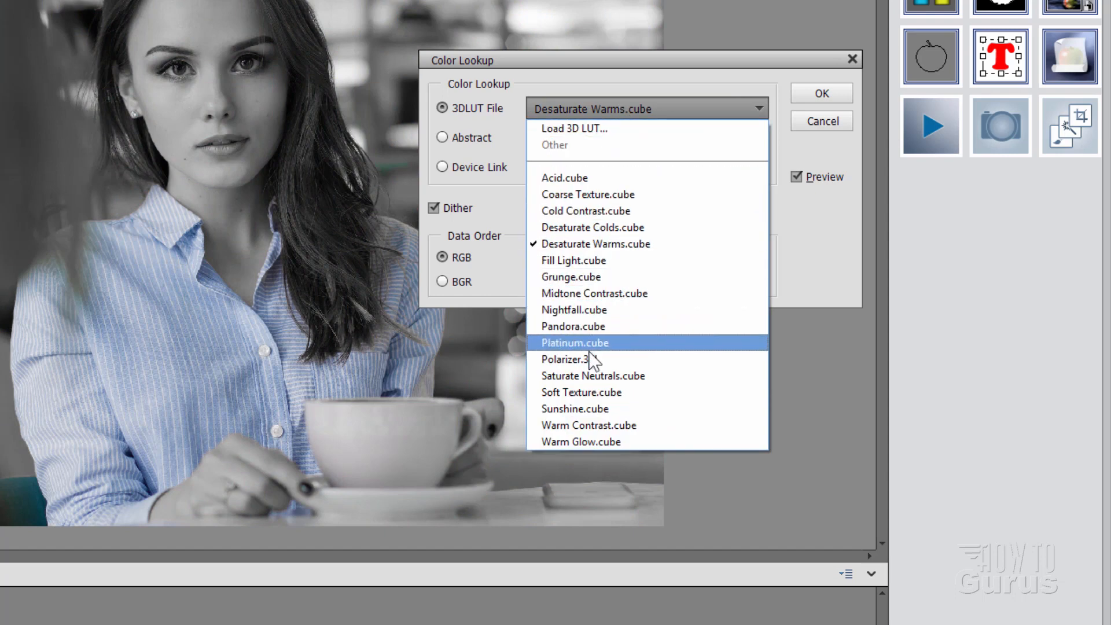
{"action": "left_click", "coordinate": [592, 375]}
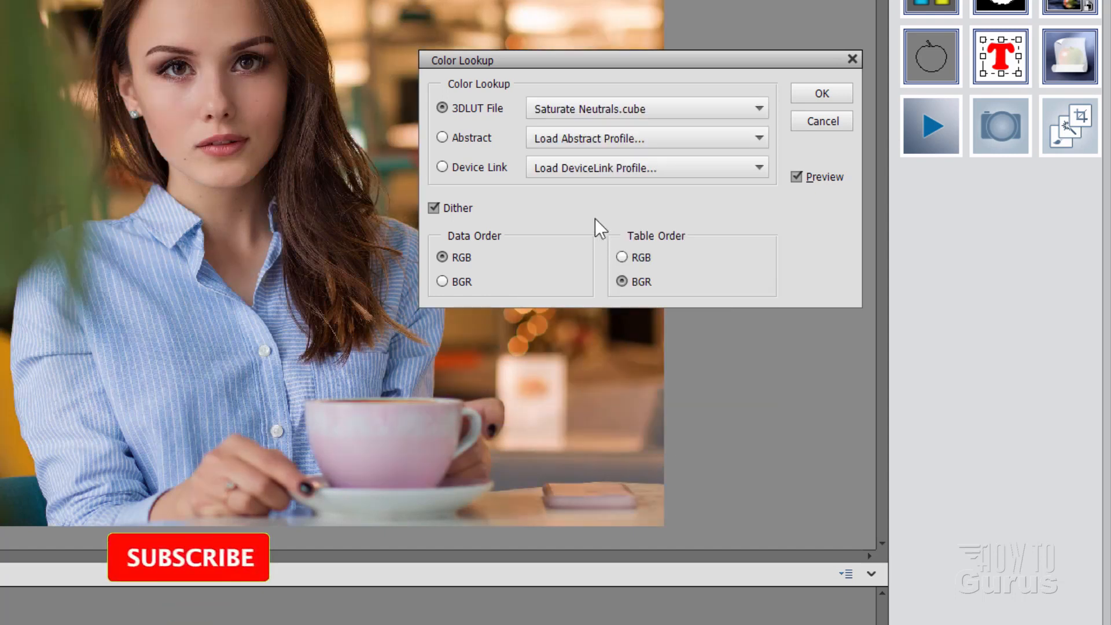
Preview Sunshine and Warm Contrast, then settle on the Saturate Neutrals preset.
{"action": "left_click", "coordinate": [756, 109]}
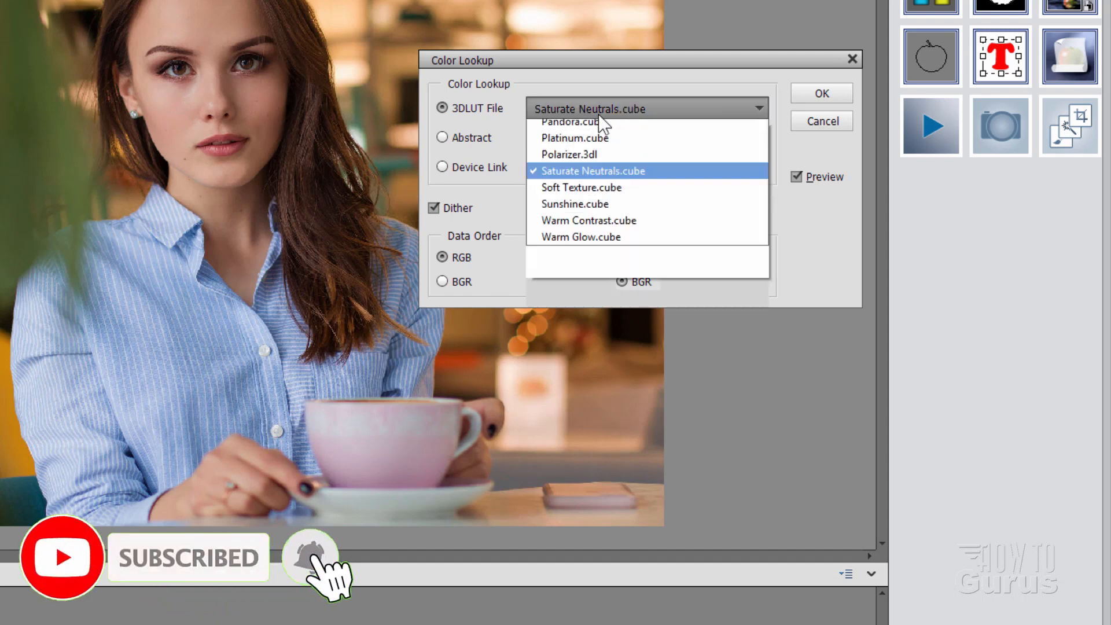
{"action": "left_click", "coordinate": [581, 188]}
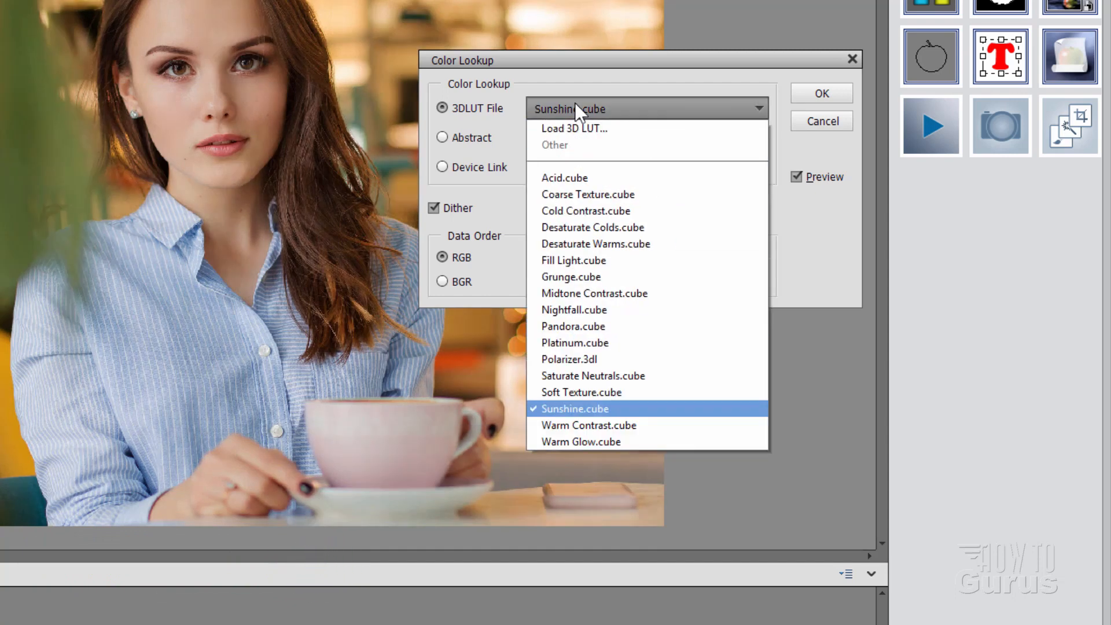
{"action": "left_click", "coordinate": [588, 425]}
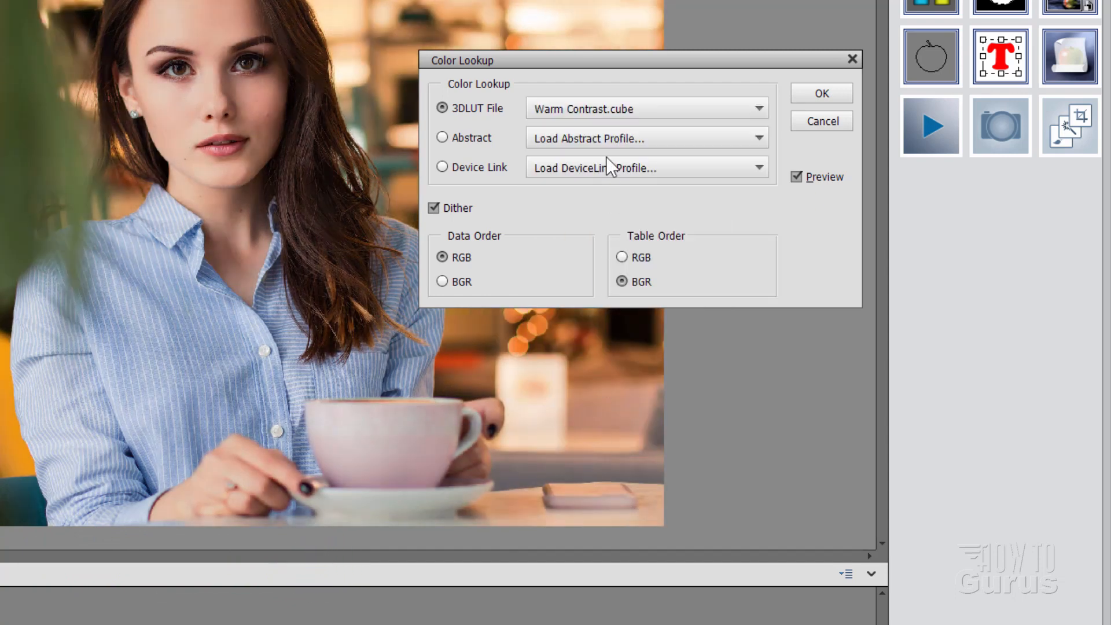
{"action": "left_click", "coordinate": [756, 109]}
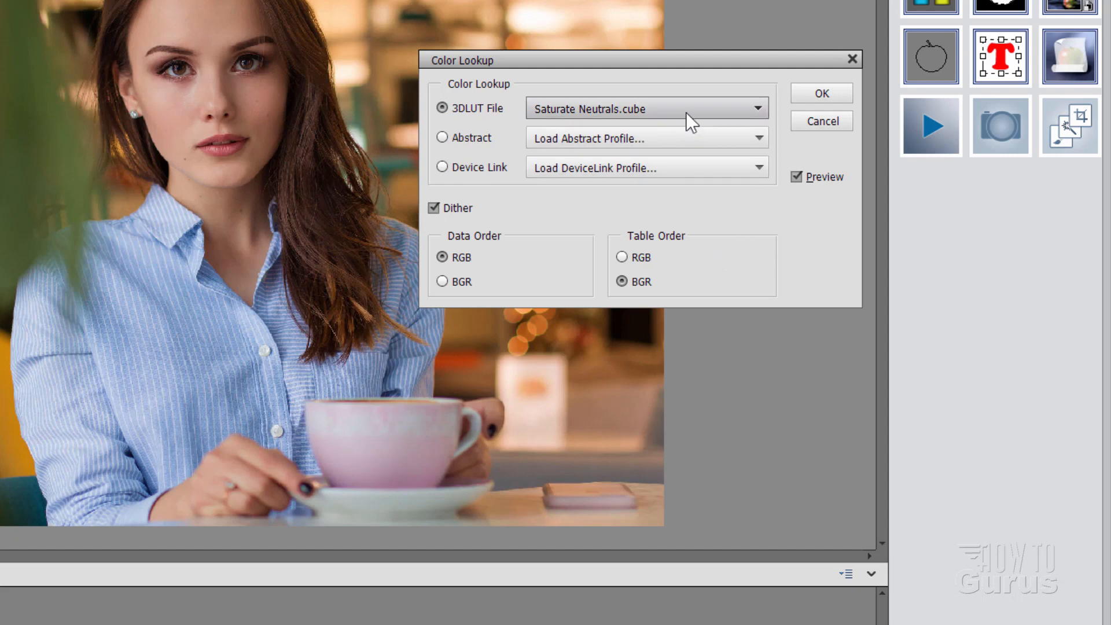
Load the Once upon a time.CUBE LUT from the downloaded pack for a warm look.
{"action": "left_click", "coordinate": [757, 108]}
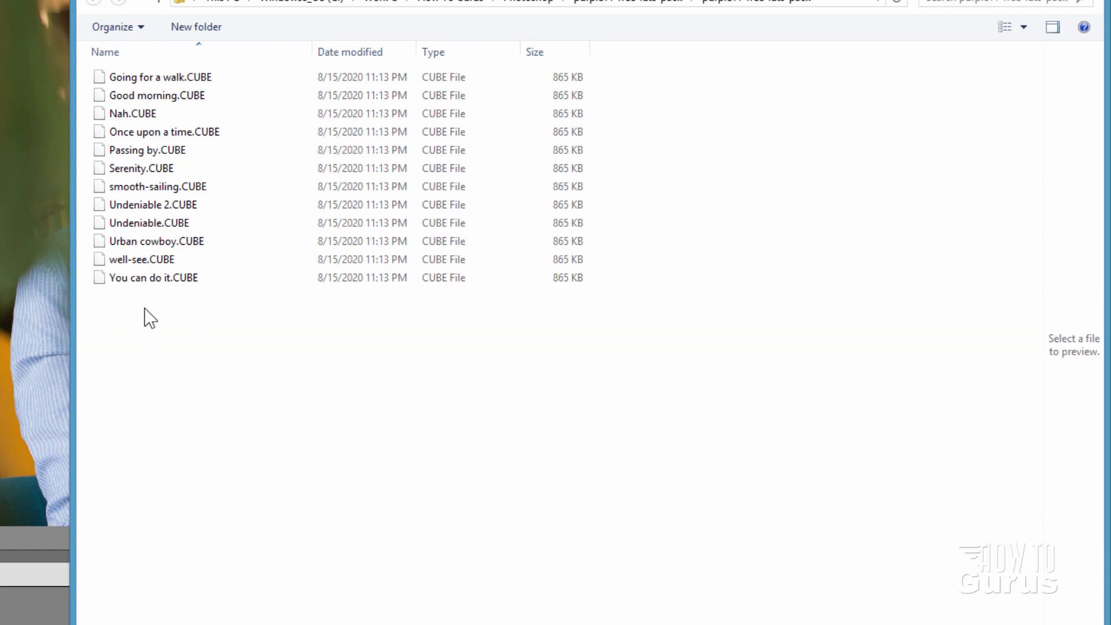
{"action": "left_click", "coordinate": [159, 186]}
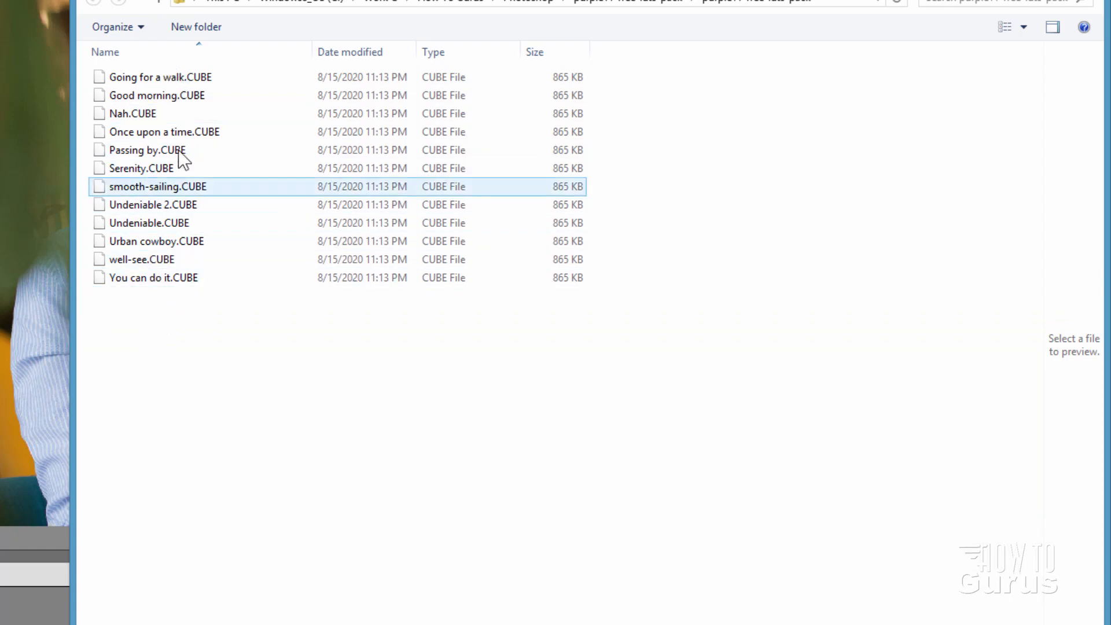
{"action": "mouse_move", "coordinate": [169, 194]}
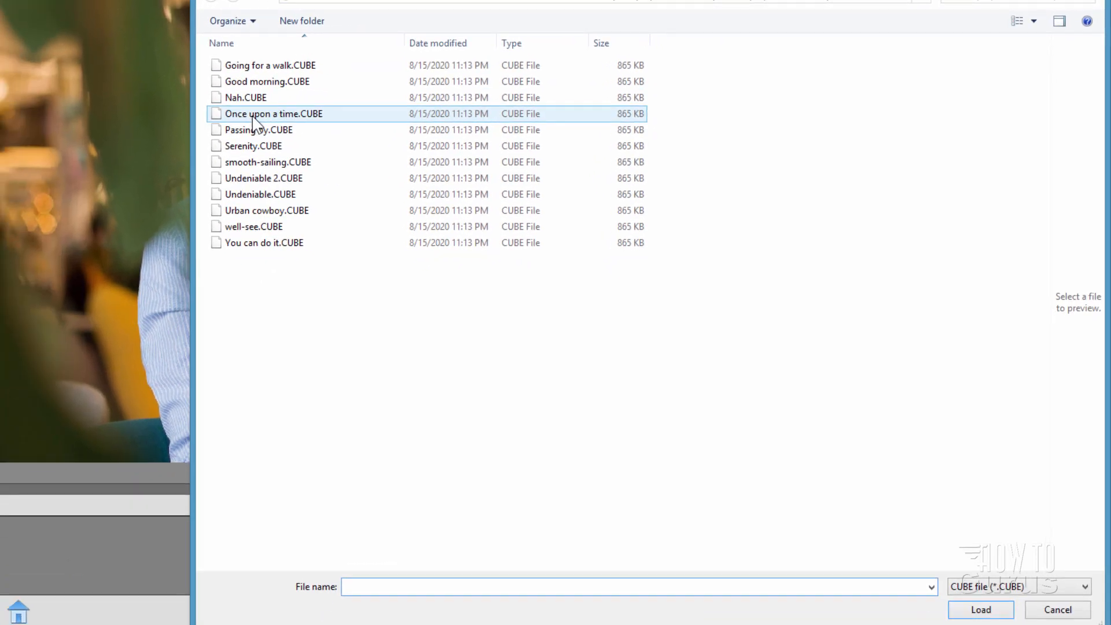
{"action": "left_click", "coordinate": [275, 113]}
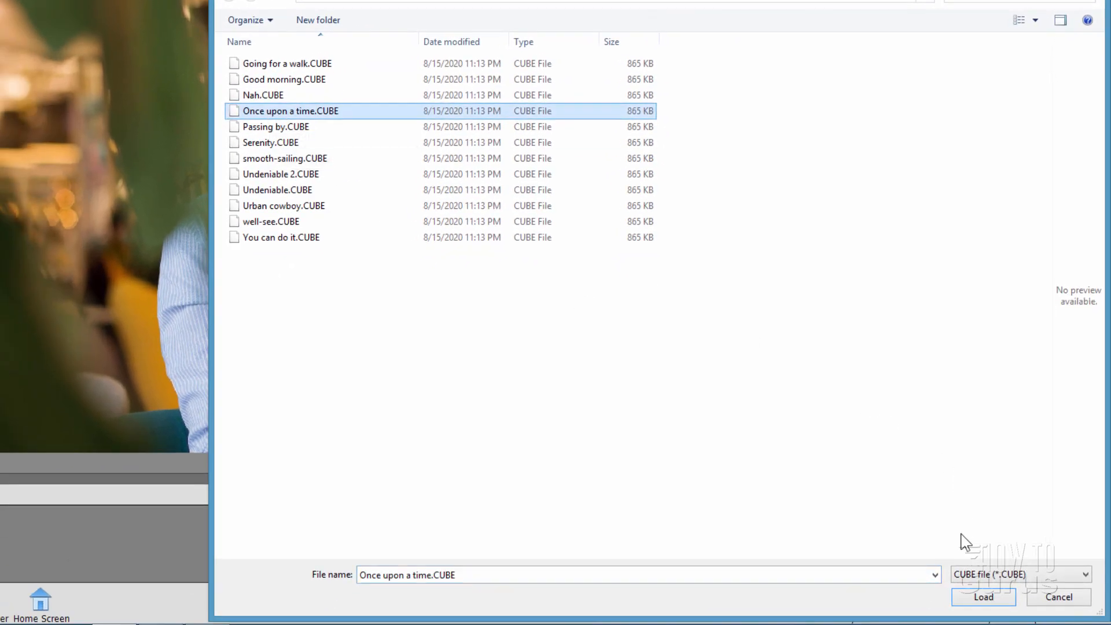
{"action": "left_click", "coordinate": [982, 597]}
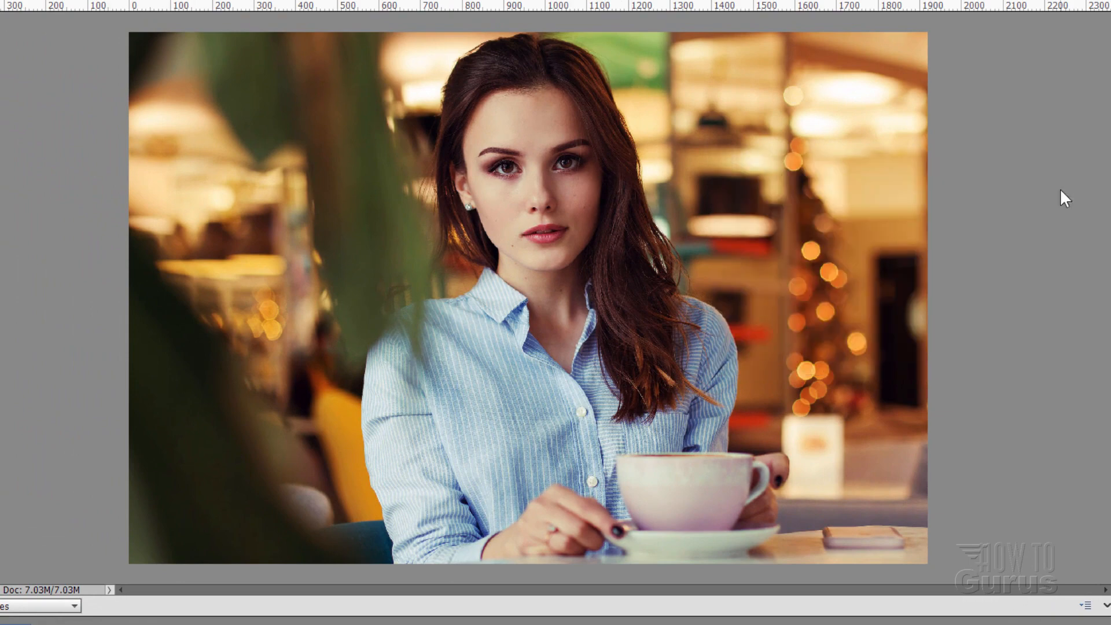
{"action": "key", "text": "Tab"}
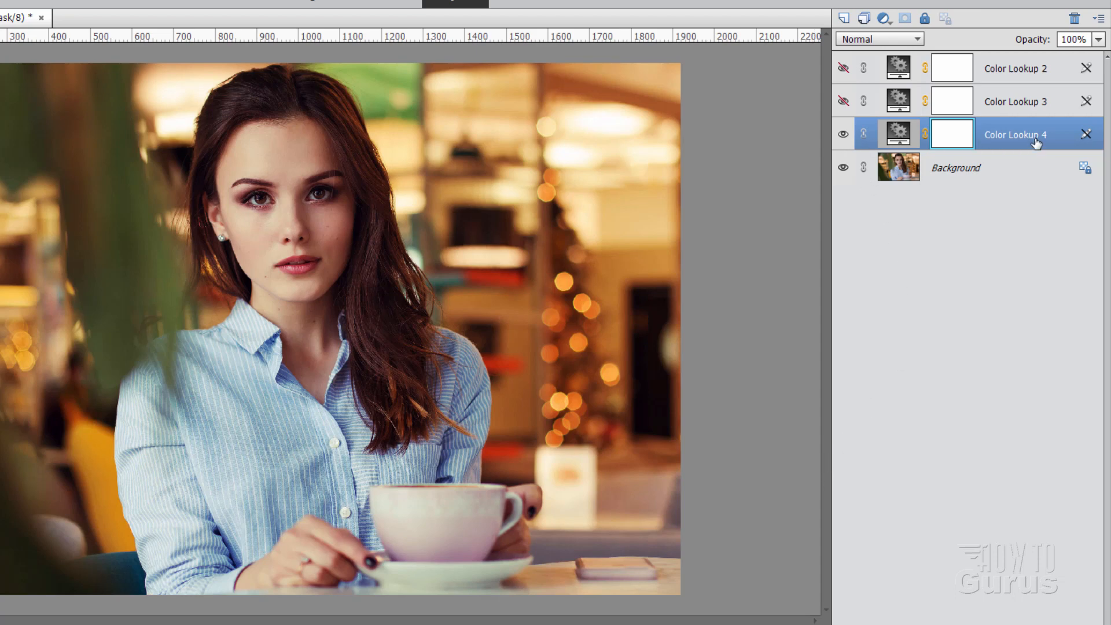
{"action": "left_click", "coordinate": [844, 134]}
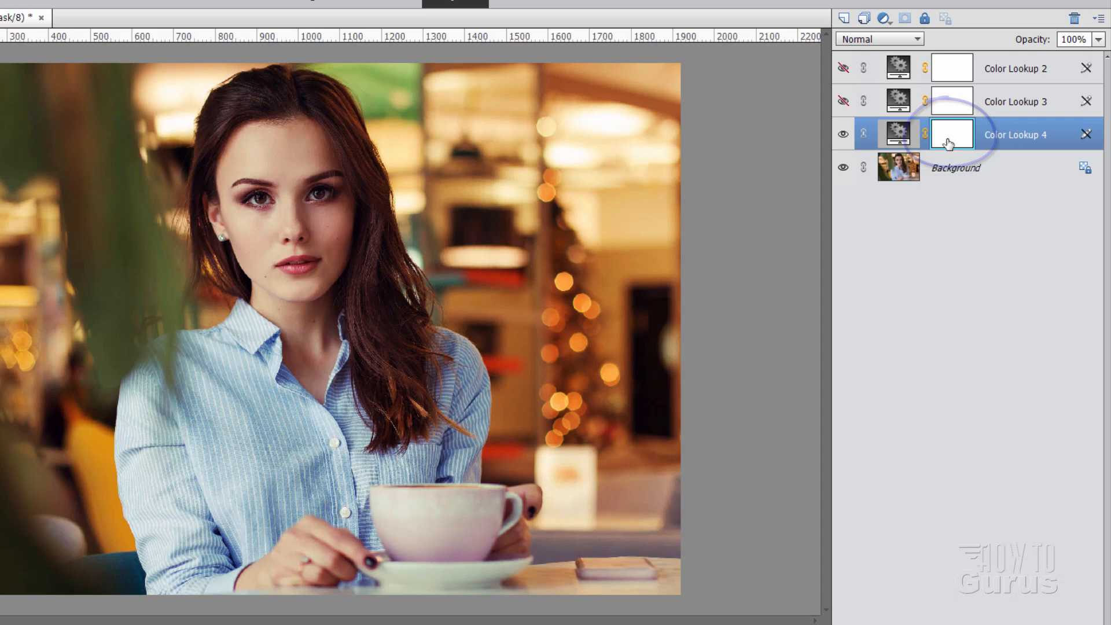
{"action": "mouse_move", "coordinate": [952, 141]}
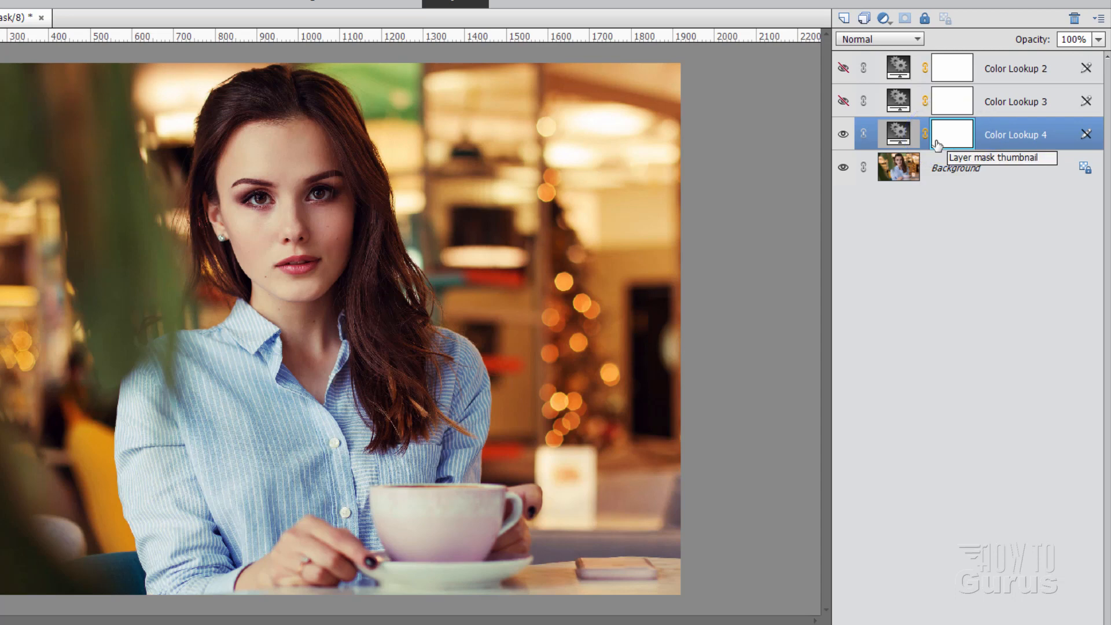
{"action": "mouse_move", "coordinate": [924, 153]}
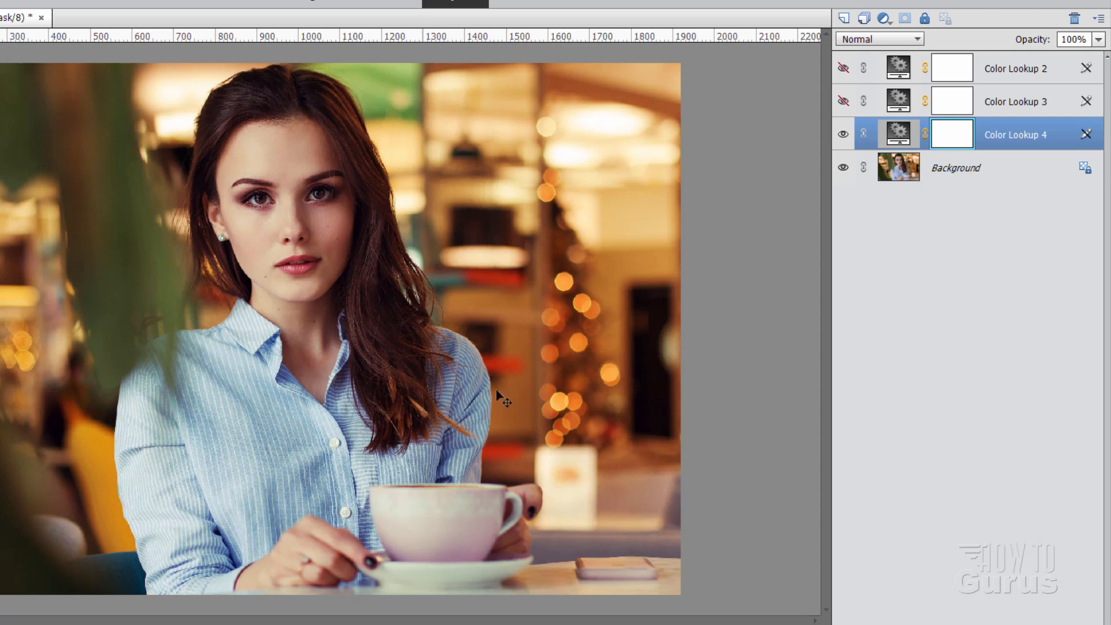
{"action": "mouse_move", "coordinate": [34, 396]}
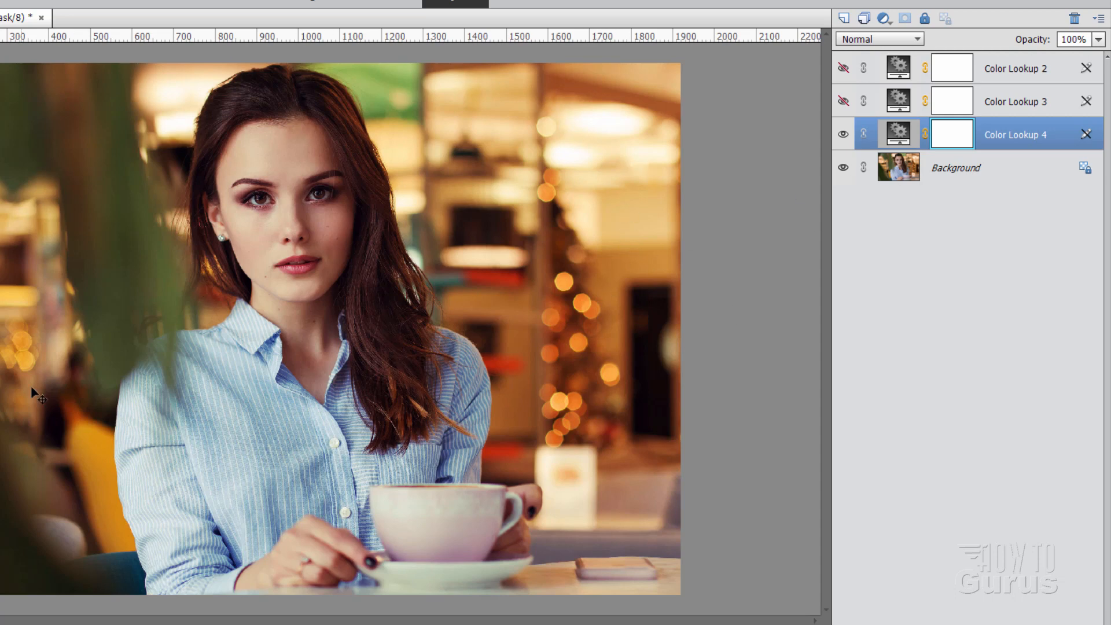
{"action": "mouse_move", "coordinate": [962, 134]}
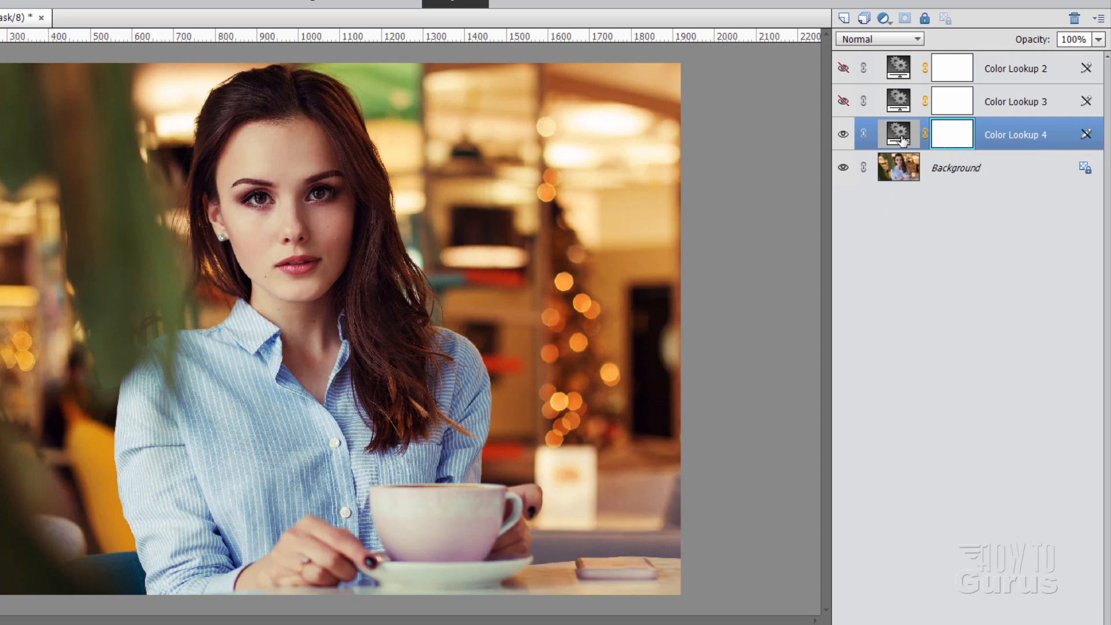
{"action": "double_click", "coordinate": [898, 134]}
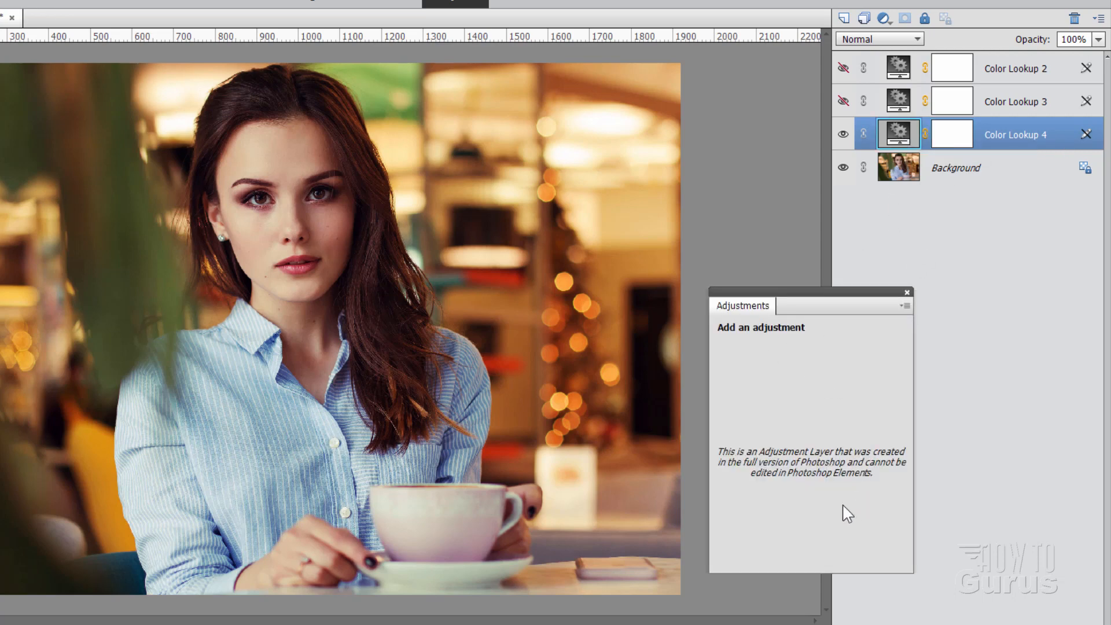
{"action": "mouse_move", "coordinate": [841, 289]}
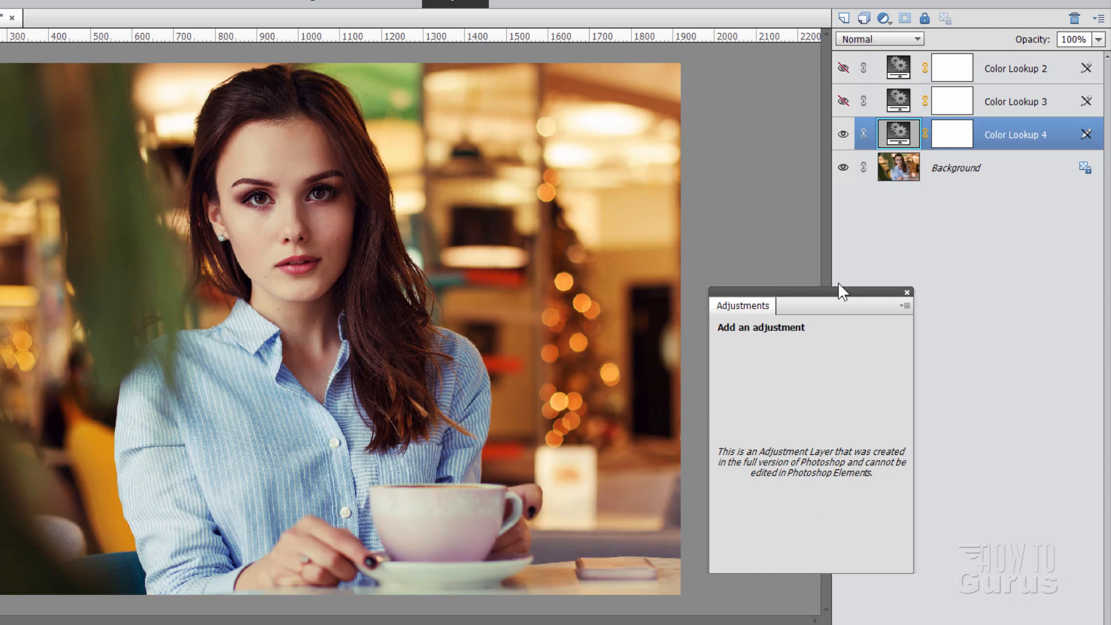
{"action": "left_click", "coordinate": [907, 293]}
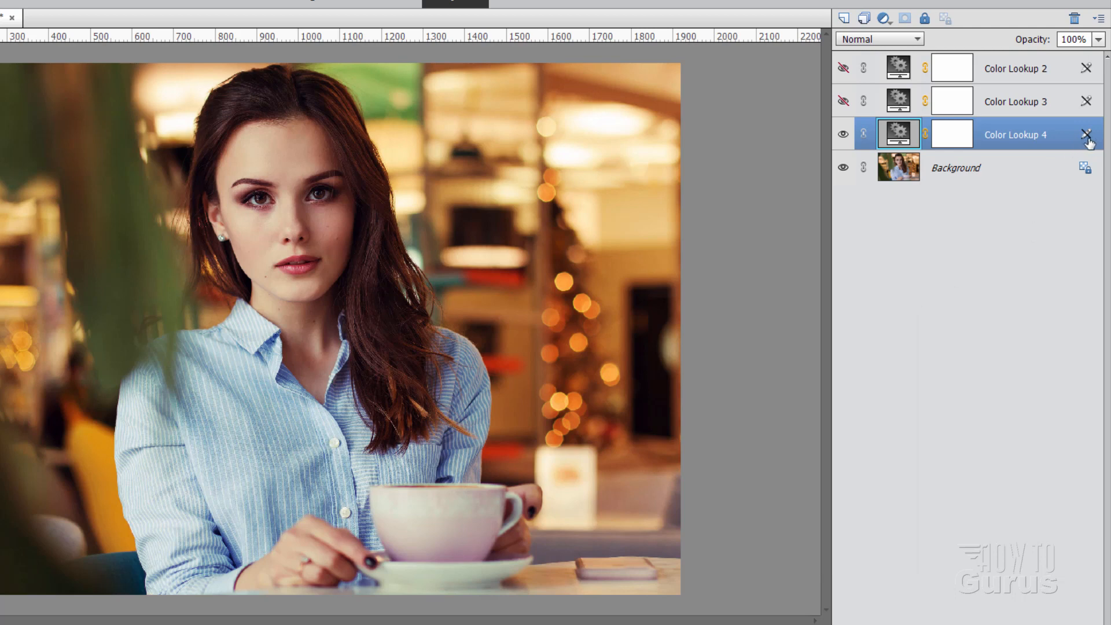
{"action": "mouse_move", "coordinate": [897, 141]}
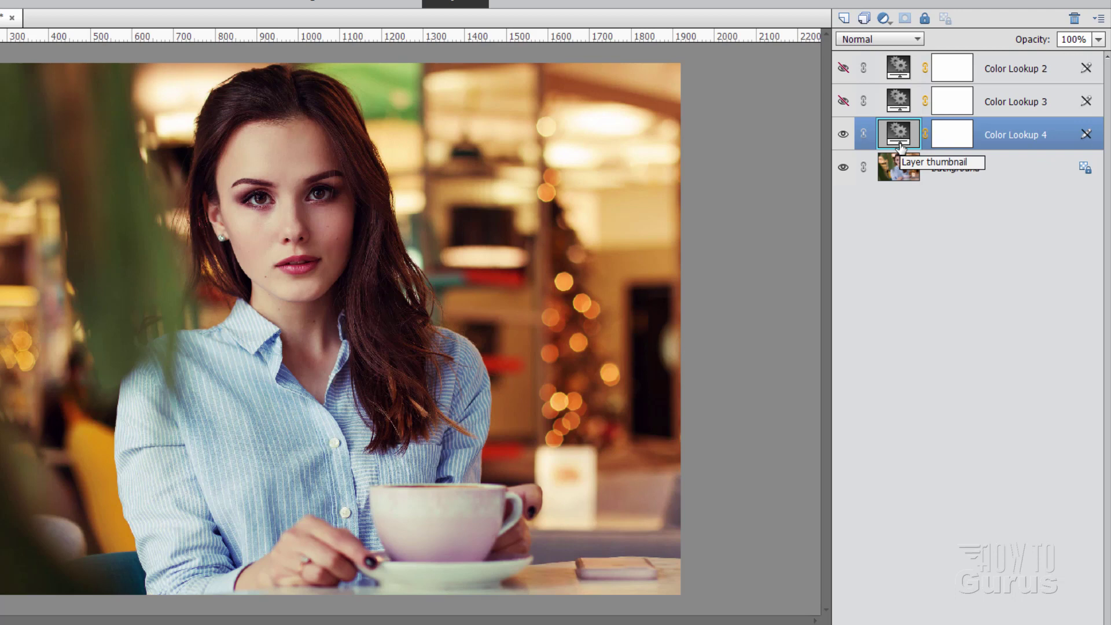
{"action": "mouse_move", "coordinate": [749, 260]}
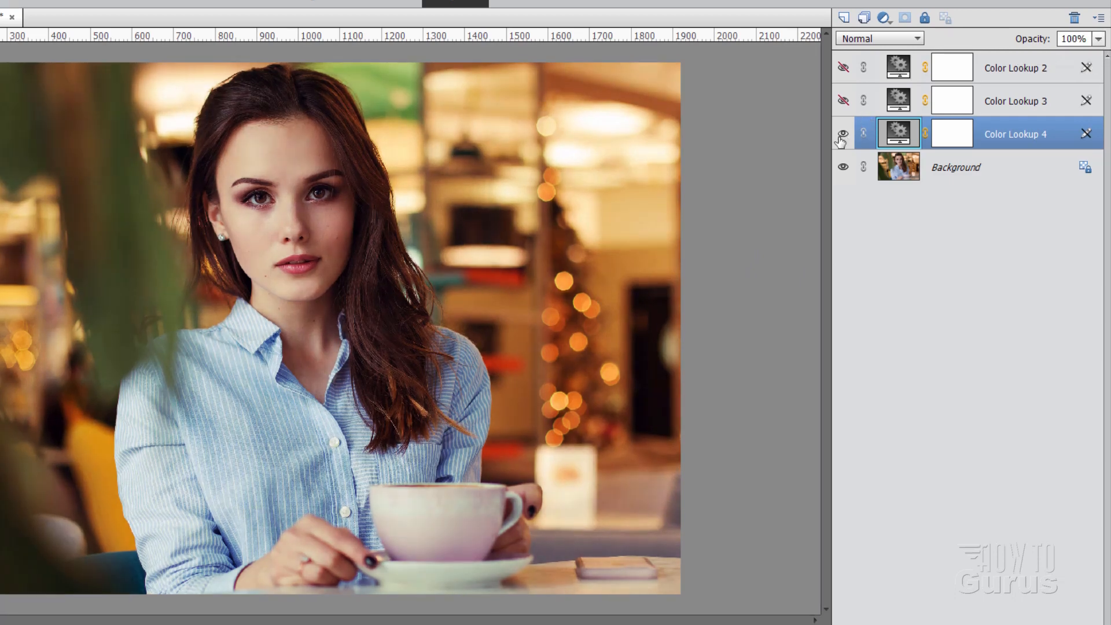
Cycle Color Lookup 4 through Screen, Hard Light, Vivid Light and others, settling on Soft Light.
{"action": "left_click", "coordinate": [842, 133]}
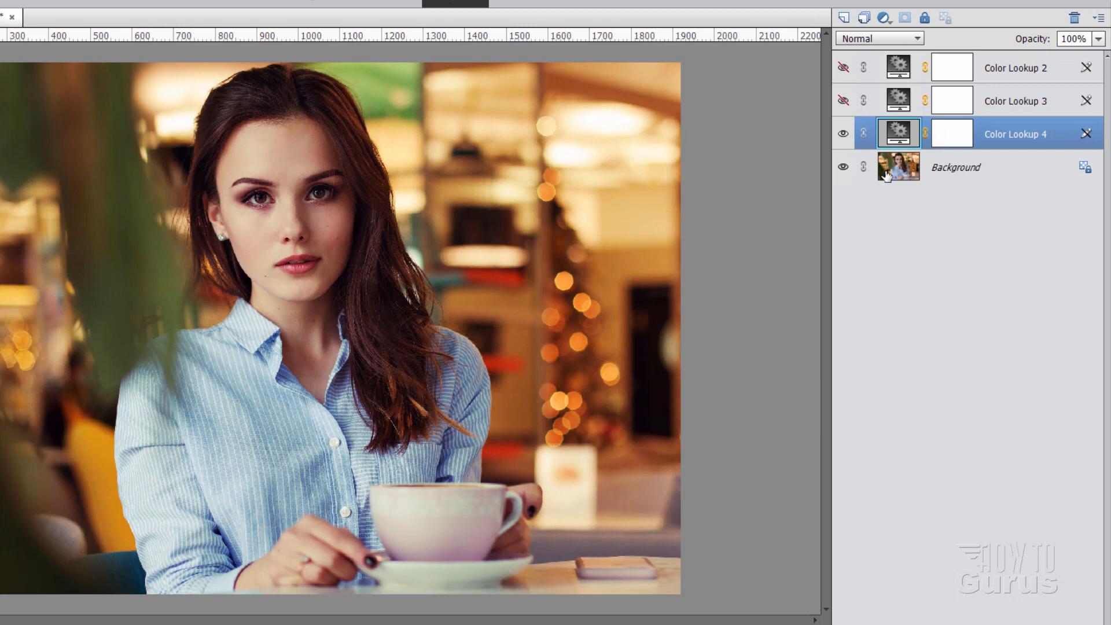
{"action": "mouse_move", "coordinate": [878, 38]}
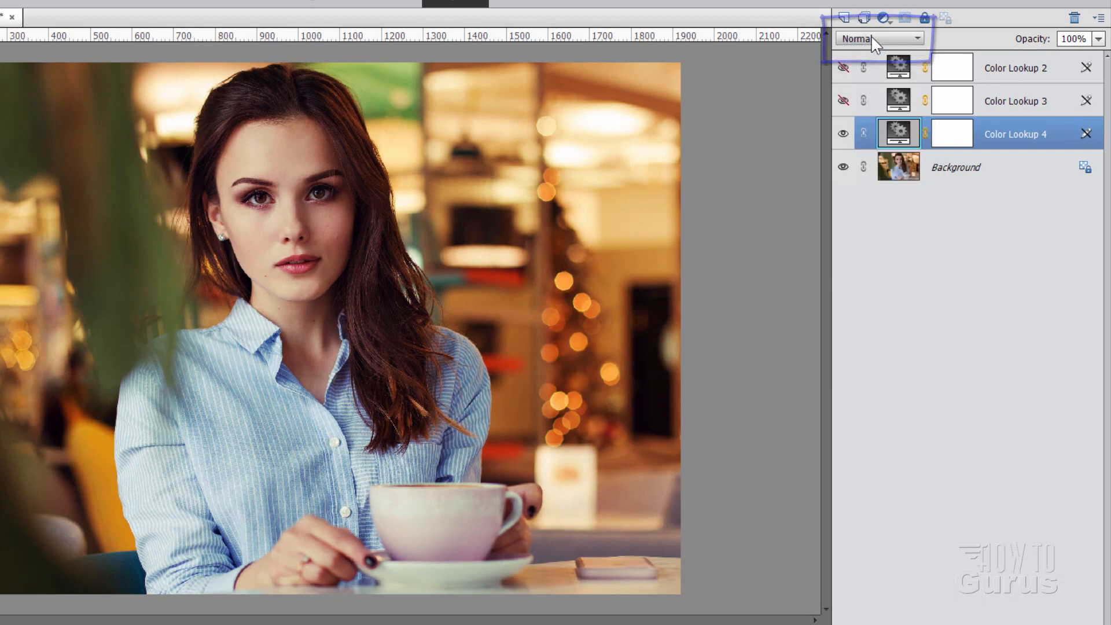
{"action": "left_click", "coordinate": [878, 38]}
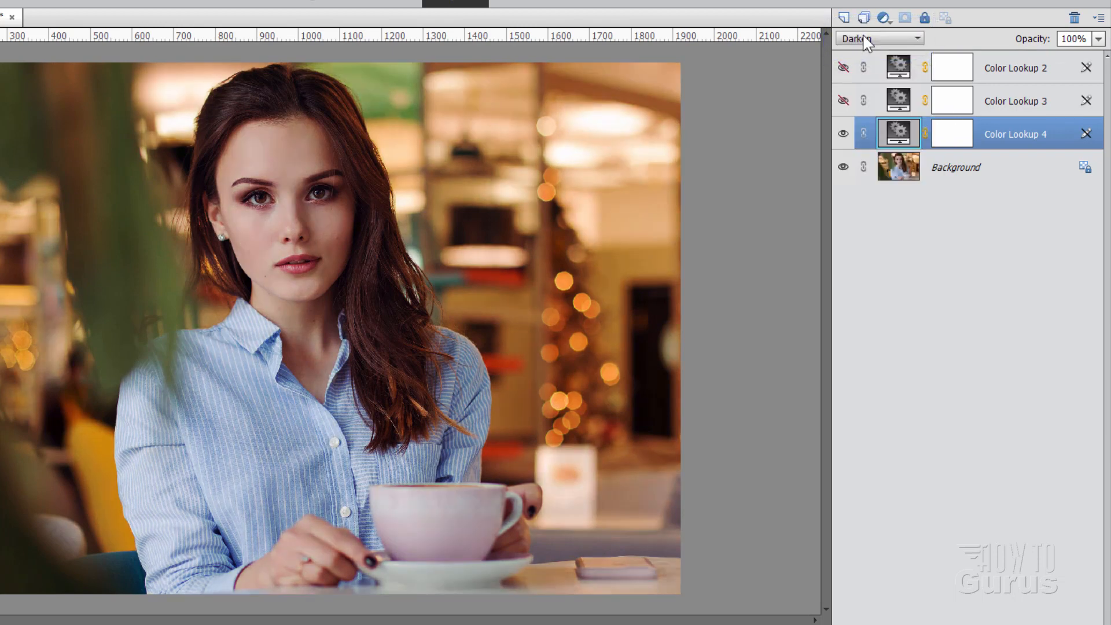
{"action": "left_click", "coordinate": [879, 38]}
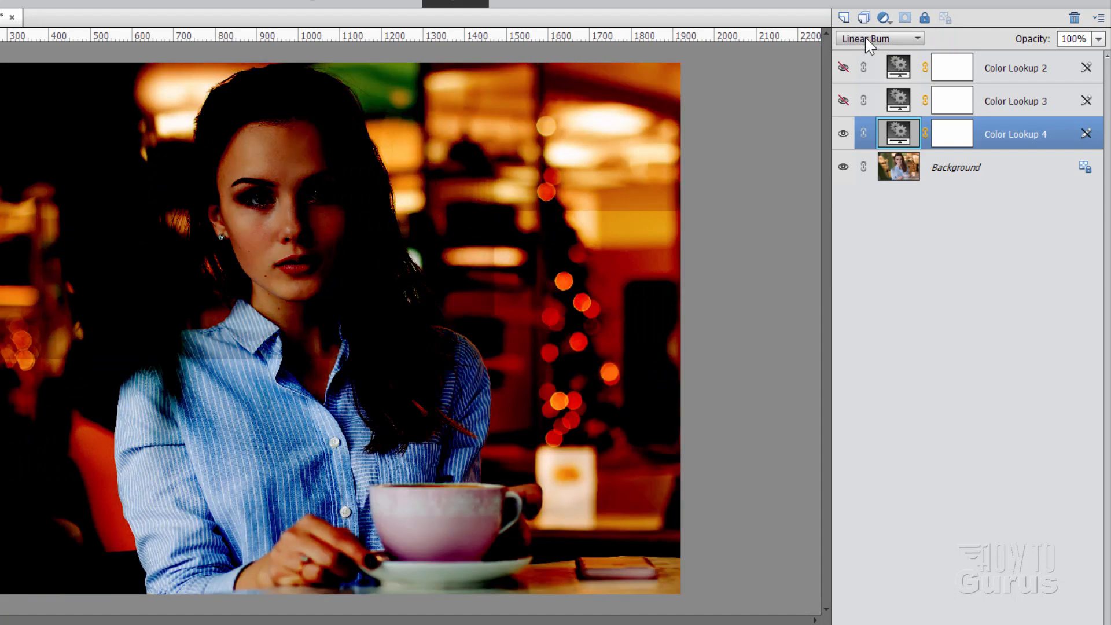
{"action": "left_click", "coordinate": [878, 38]}
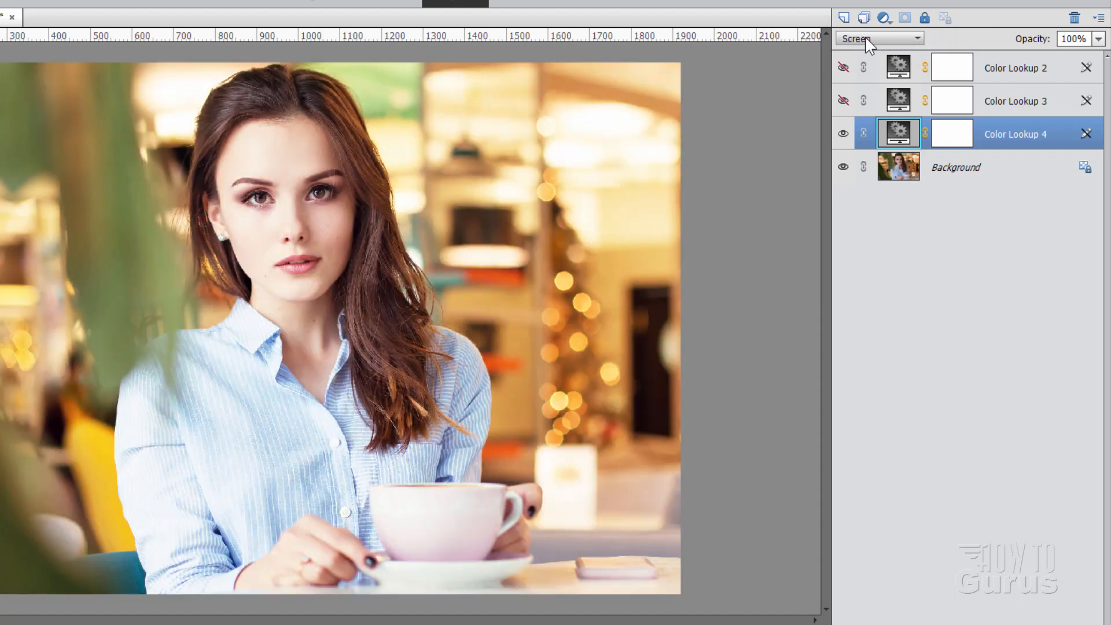
{"action": "left_click", "coordinate": [878, 38]}
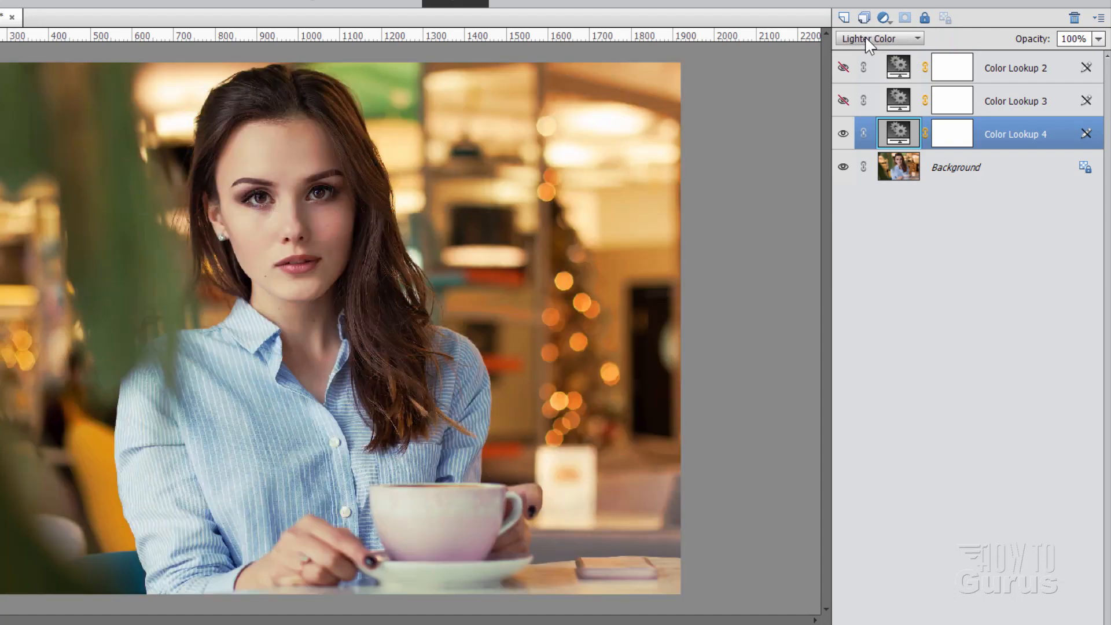
{"action": "left_click", "coordinate": [878, 38]}
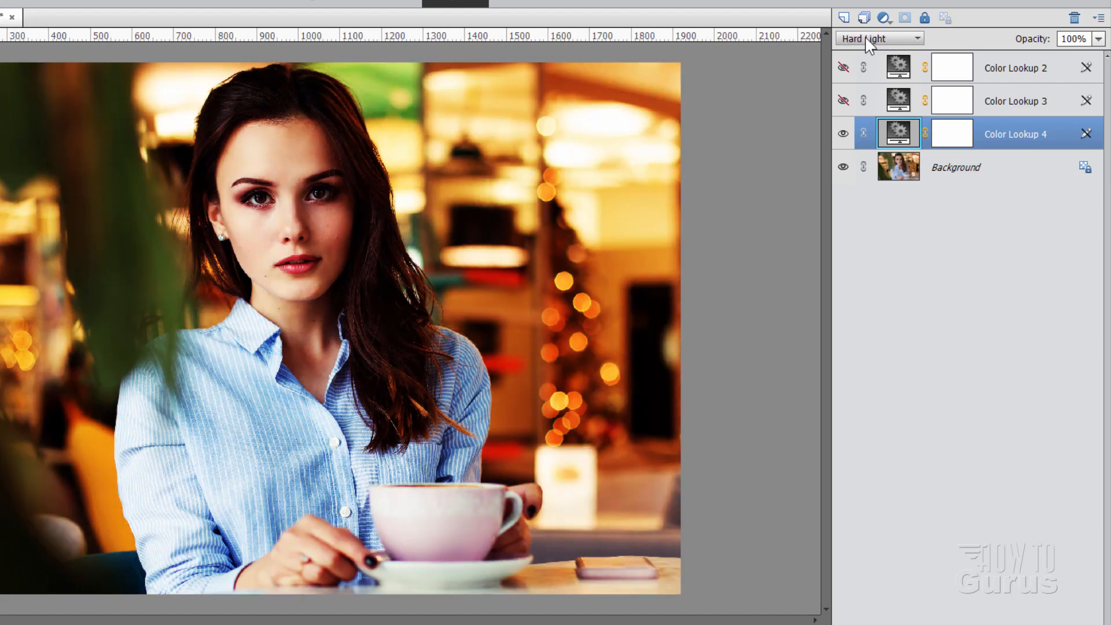
{"action": "left_click", "coordinate": [878, 38]}
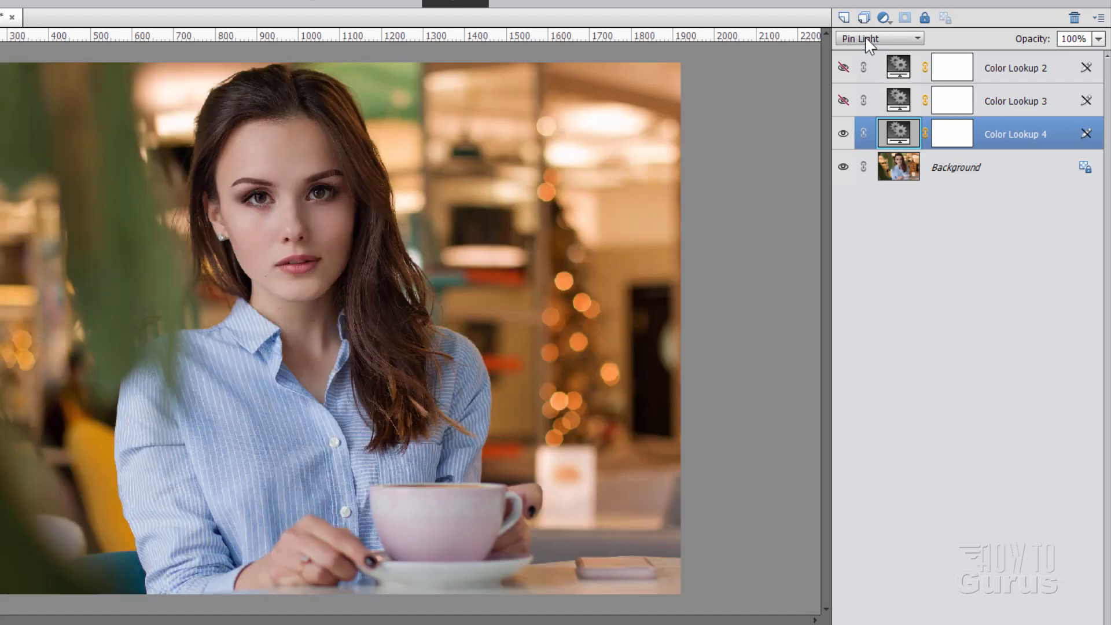
{"action": "left_click", "coordinate": [878, 39]}
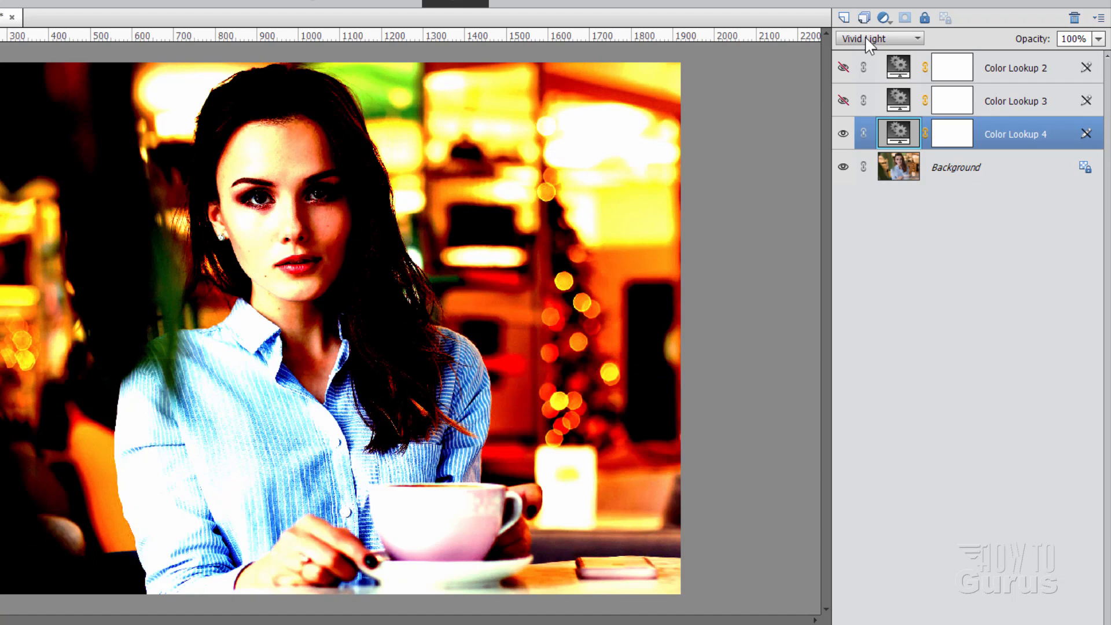
{"action": "left_click", "coordinate": [878, 39]}
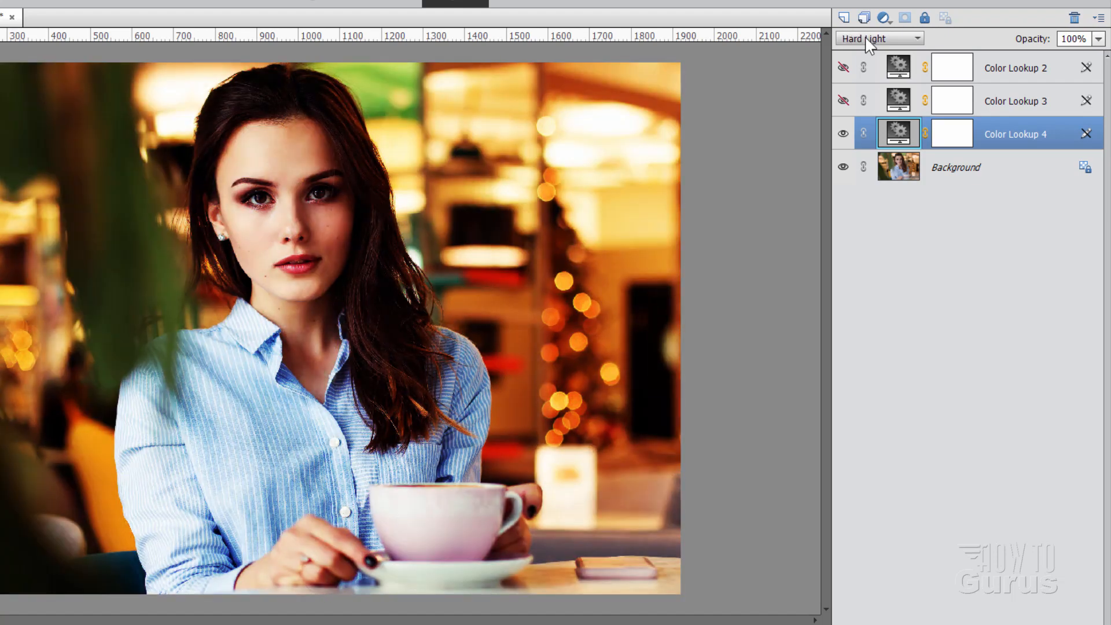
{"action": "left_click", "coordinate": [878, 38]}
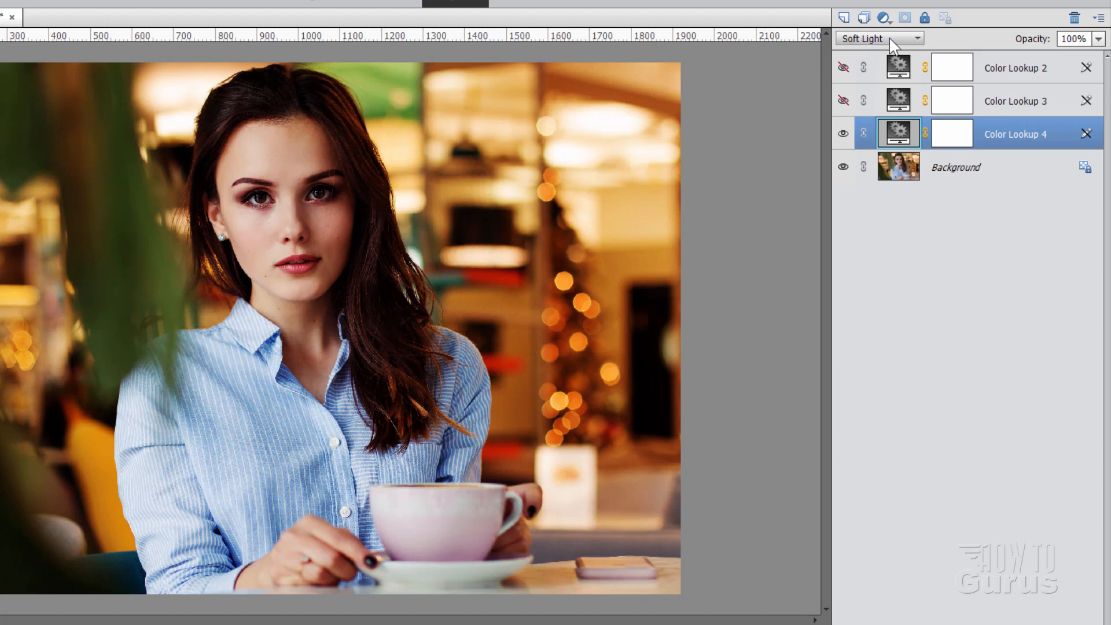
{"action": "mouse_move", "coordinate": [548, 367]}
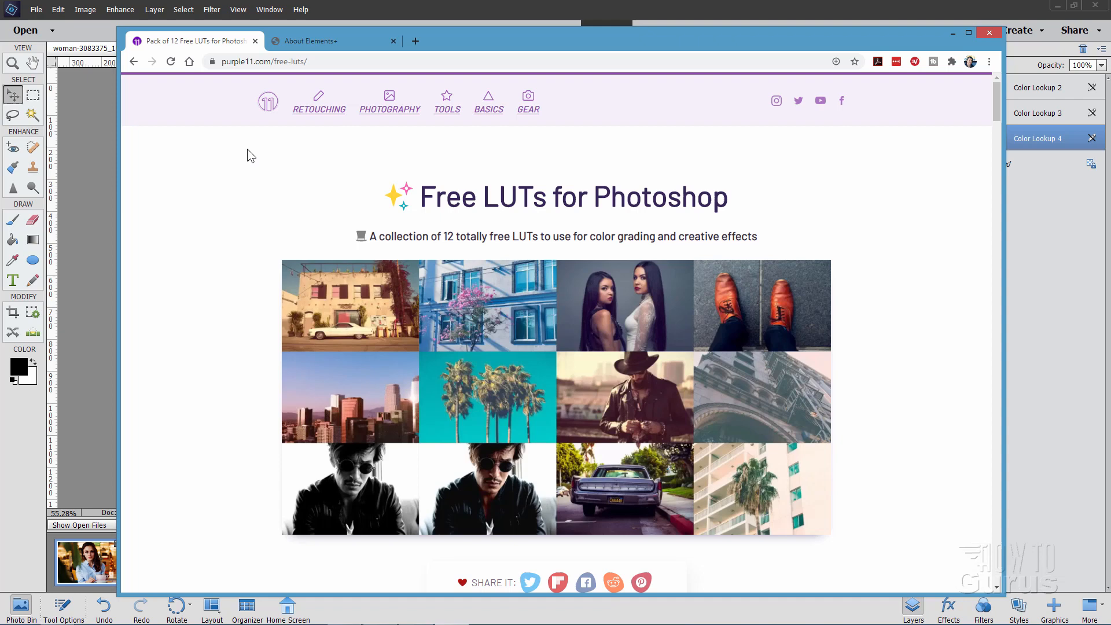
{"action": "mouse_move", "coordinate": [270, 61]}
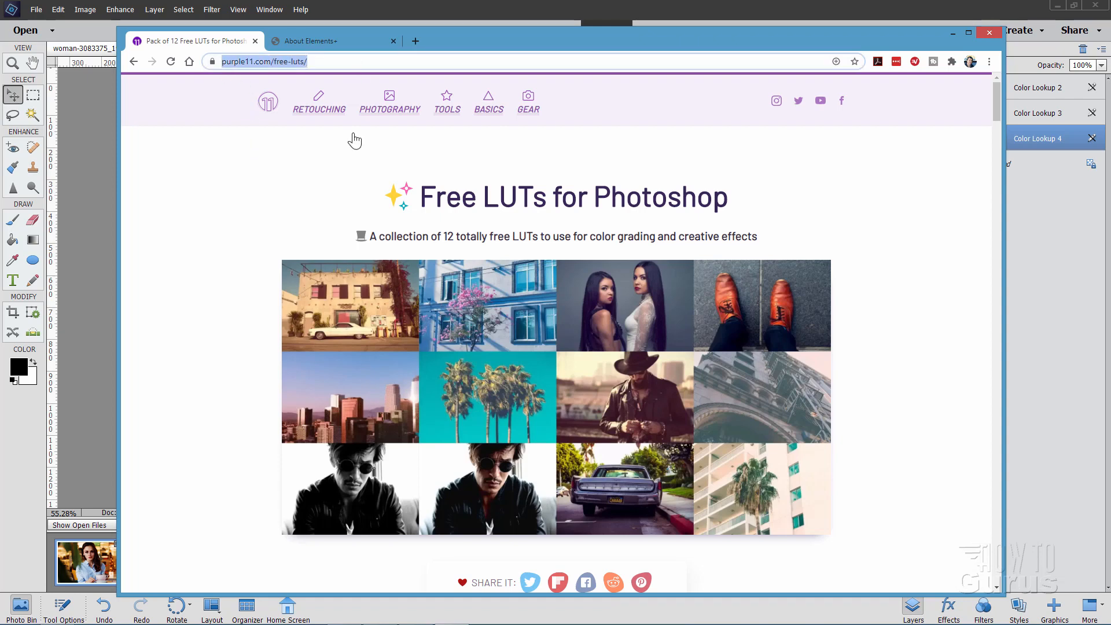
Scroll through the purple11 Free LUTs previews and back to the free pack download button.
{"action": "scroll", "scroll_direction": "down", "scroll_amount": 3}
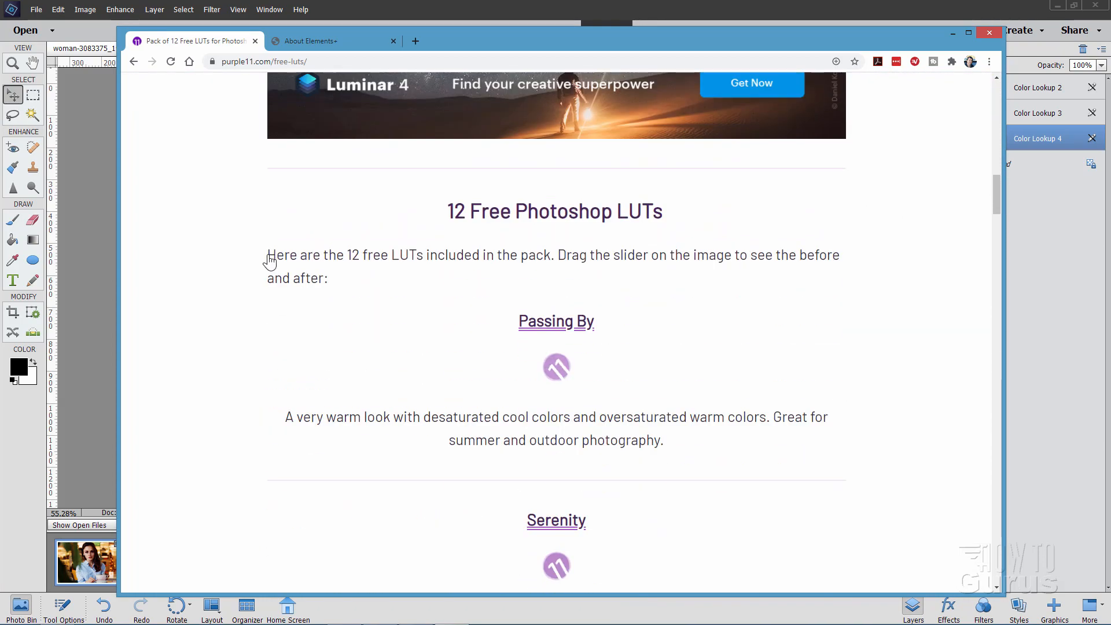
{"action": "scroll", "scroll_direction": "down", "scroll_amount": 3}
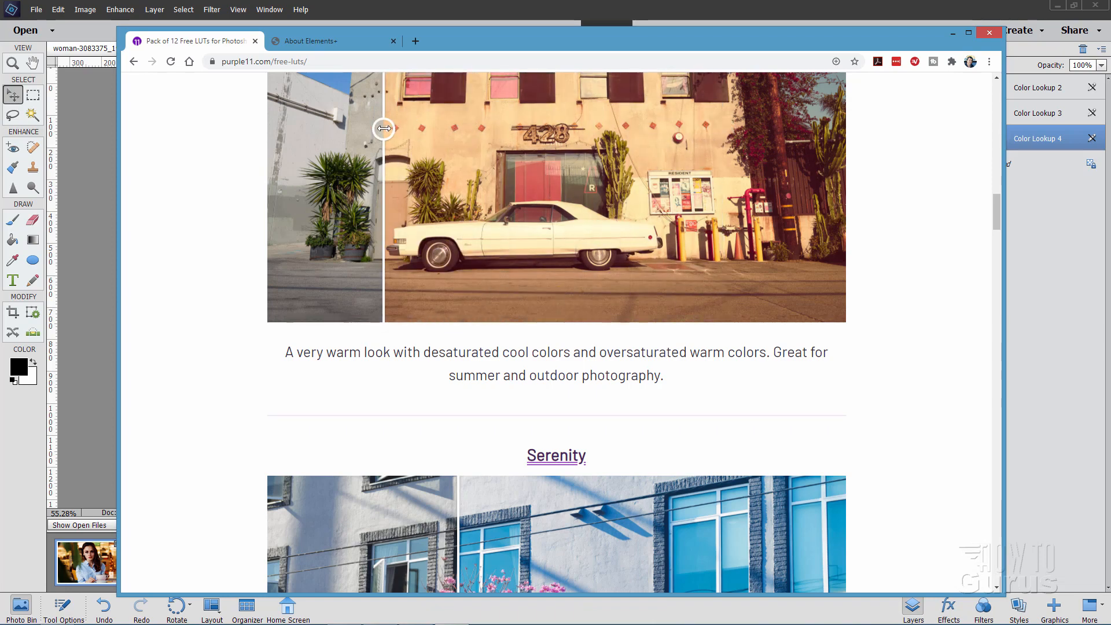
{"action": "scroll", "scroll_direction": "down", "scroll_amount": 3}
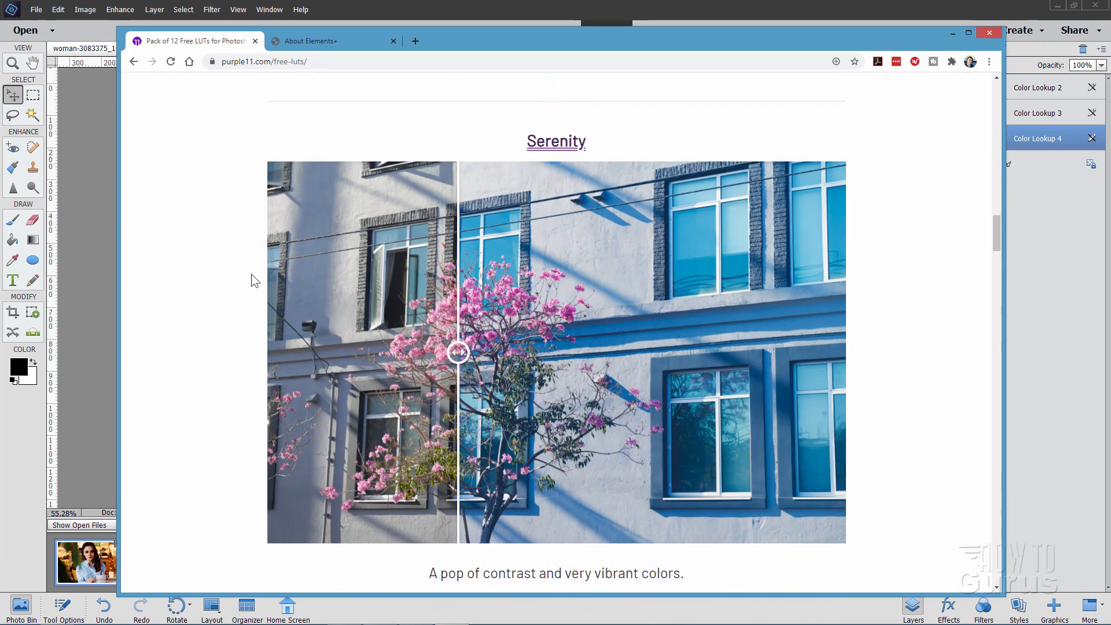
{"action": "scroll", "scroll_direction": "down", "scroll_amount": 3}
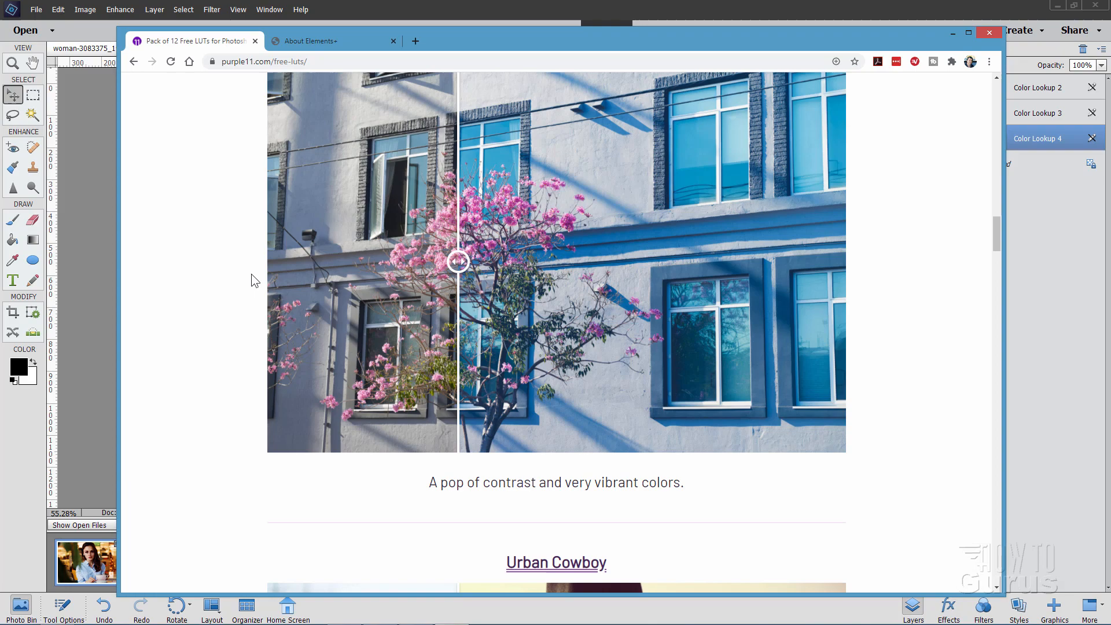
{"action": "mouse_move", "coordinate": [296, 279]}
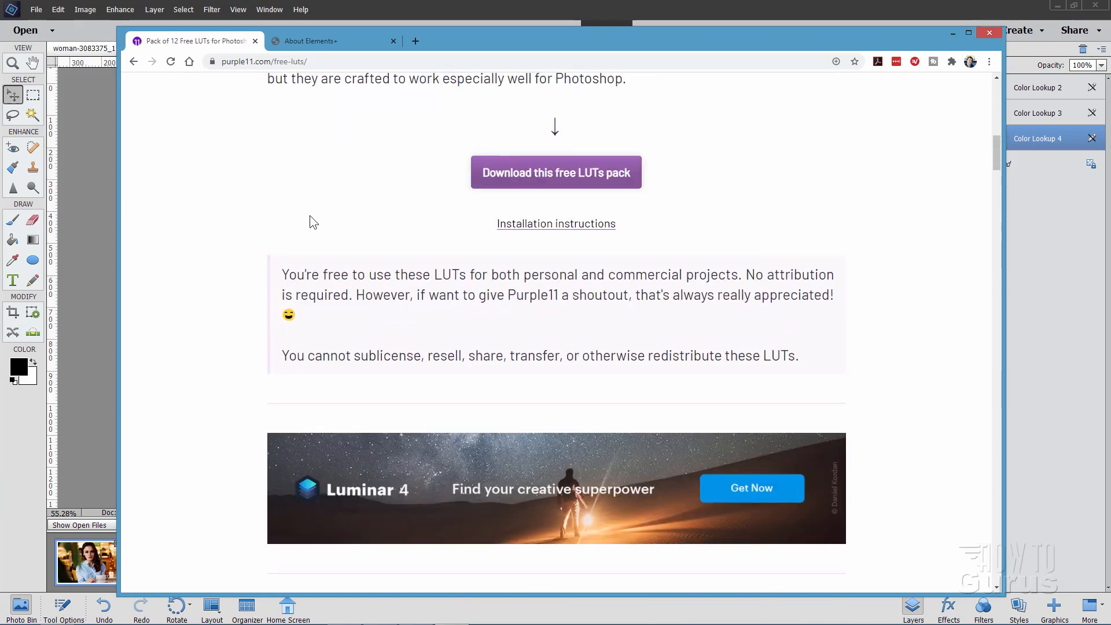
{"action": "scroll", "scroll_direction": "up", "scroll_amount": 3}
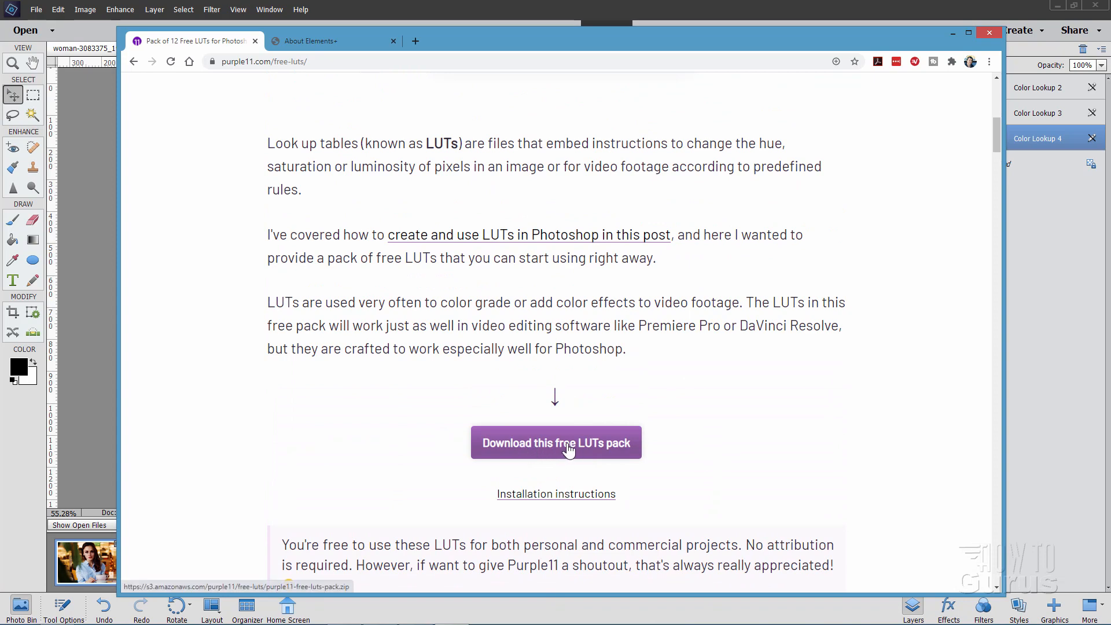
{"action": "mouse_move", "coordinate": [545, 444]}
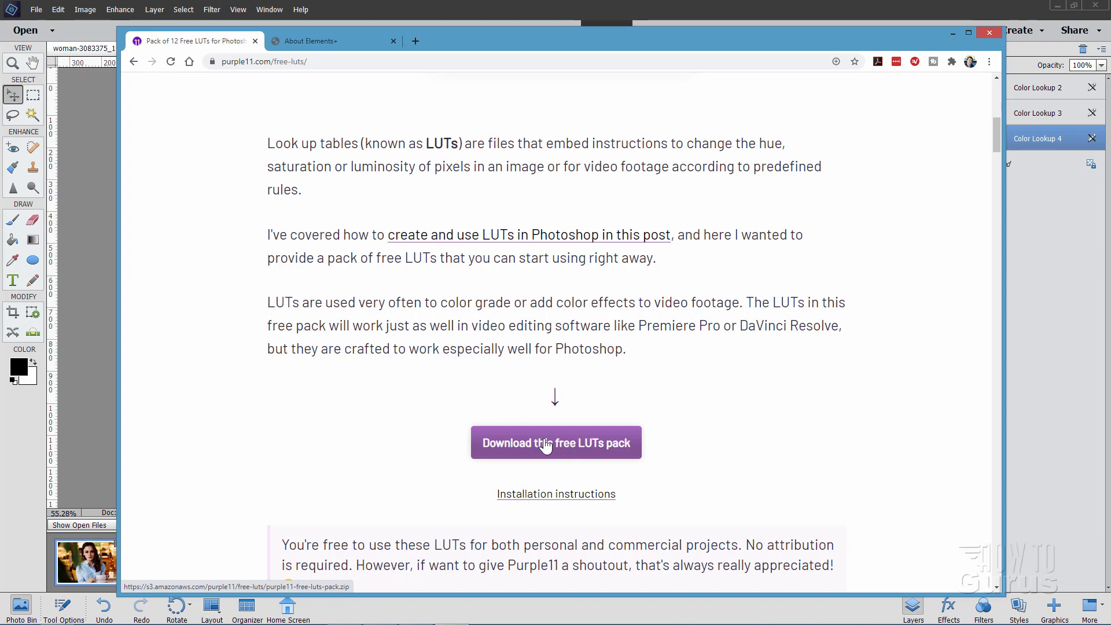
{"action": "mouse_move", "coordinate": [280, 327]}
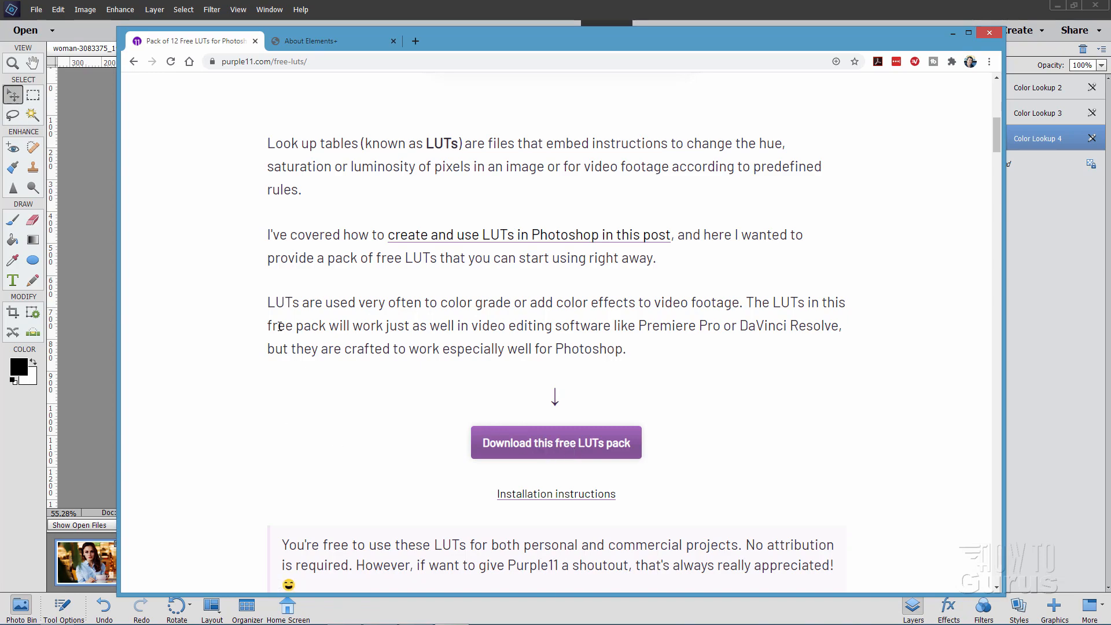
From the About Elements+ page, go to the Buy Full Version page listing each release.
{"action": "left_click", "coordinate": [327, 41]}
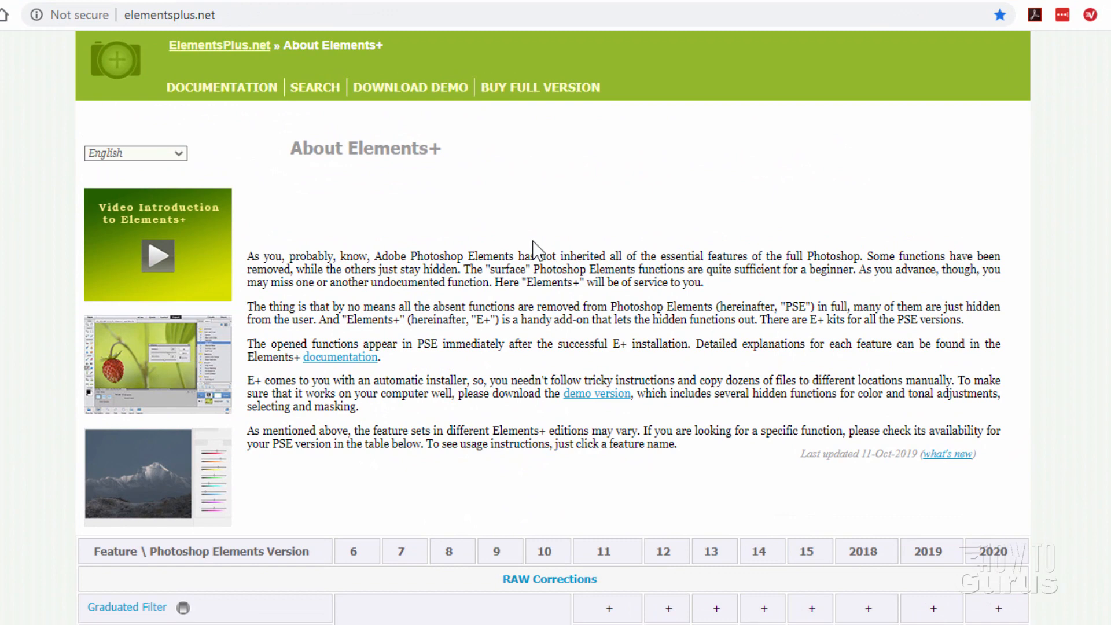
{"action": "mouse_move", "coordinate": [404, 200]}
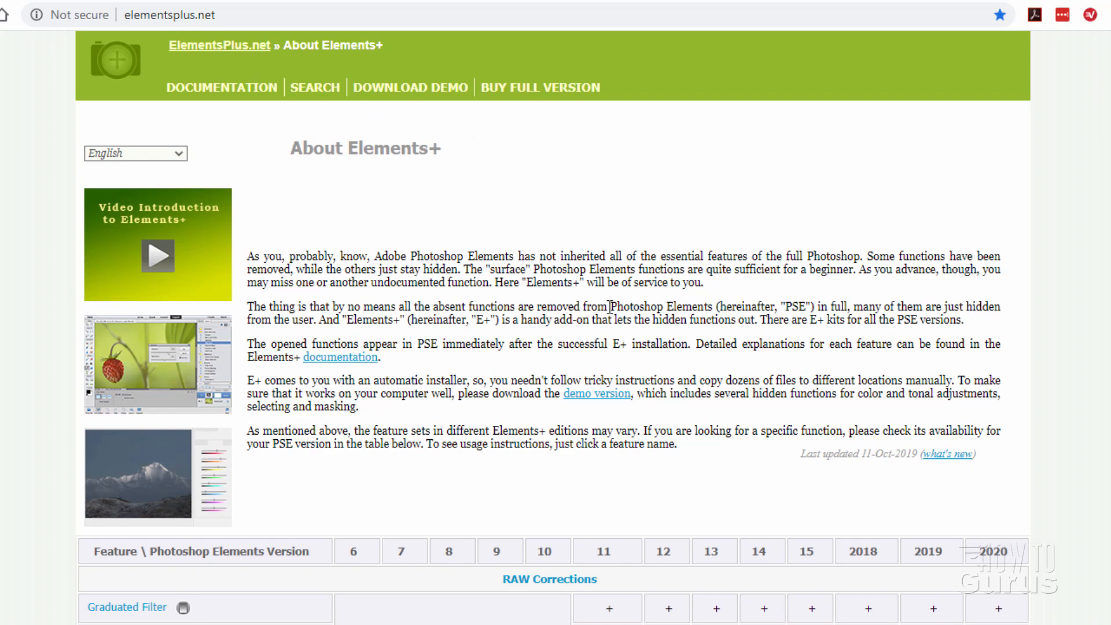
{"action": "left_click", "coordinate": [541, 87]}
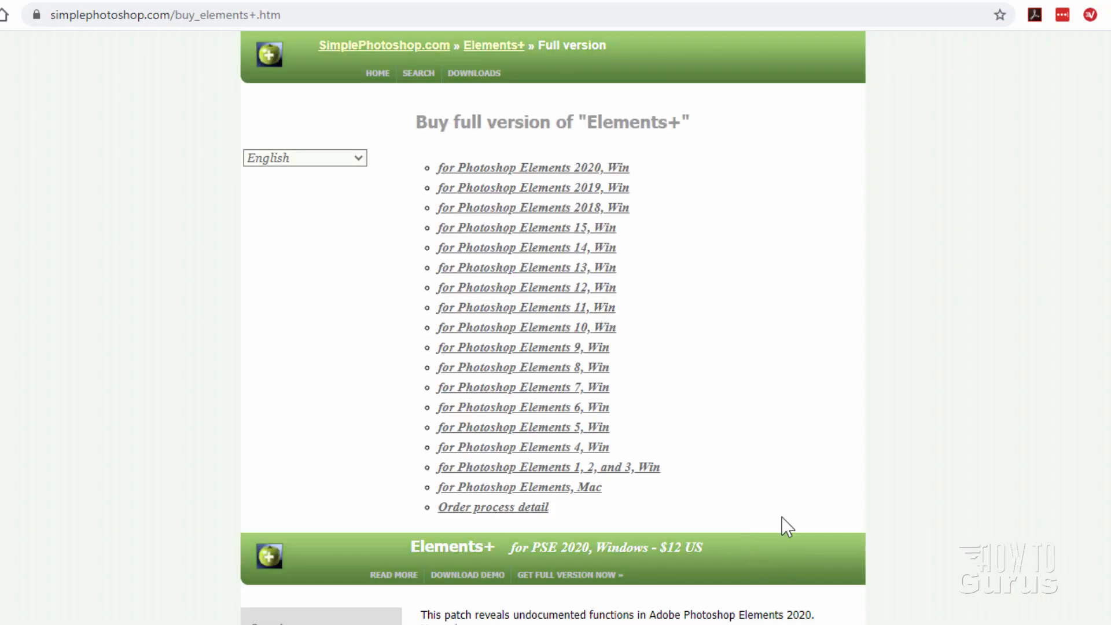
{"action": "mouse_move", "coordinate": [750, 570]}
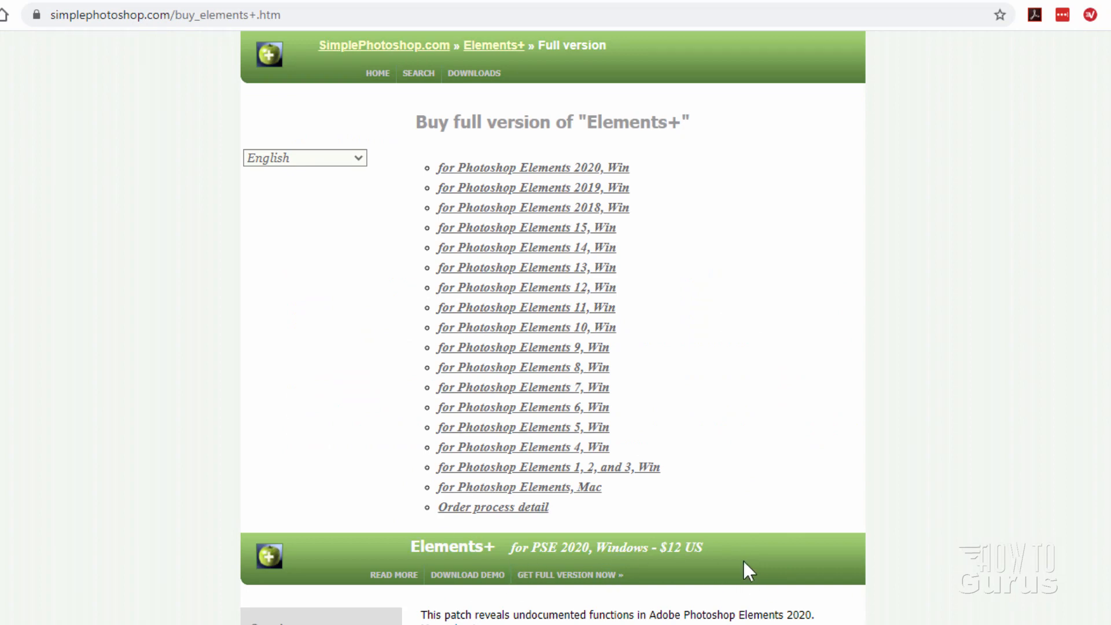
{"action": "mouse_move", "coordinate": [662, 581]}
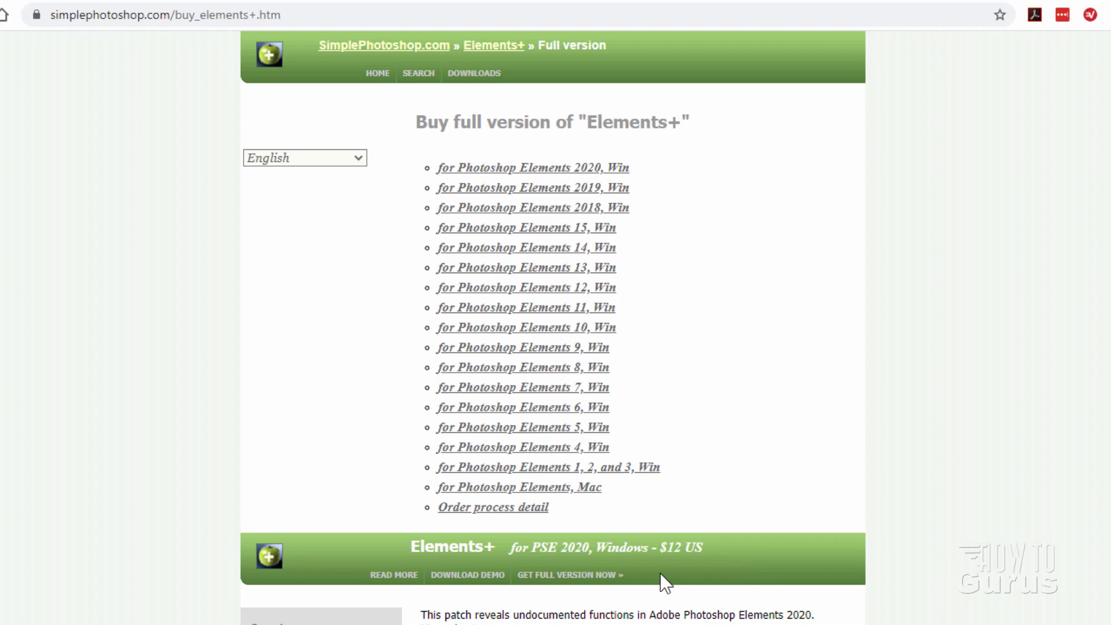
{"action": "mouse_move", "coordinate": [649, 203]}
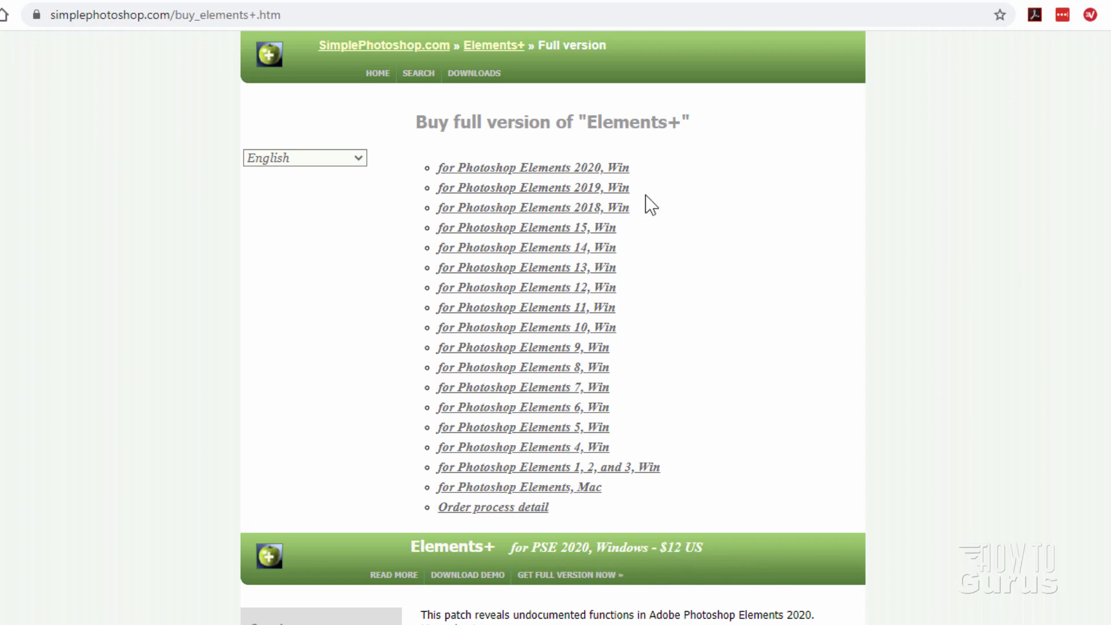
{"action": "mouse_move", "coordinate": [699, 588]}
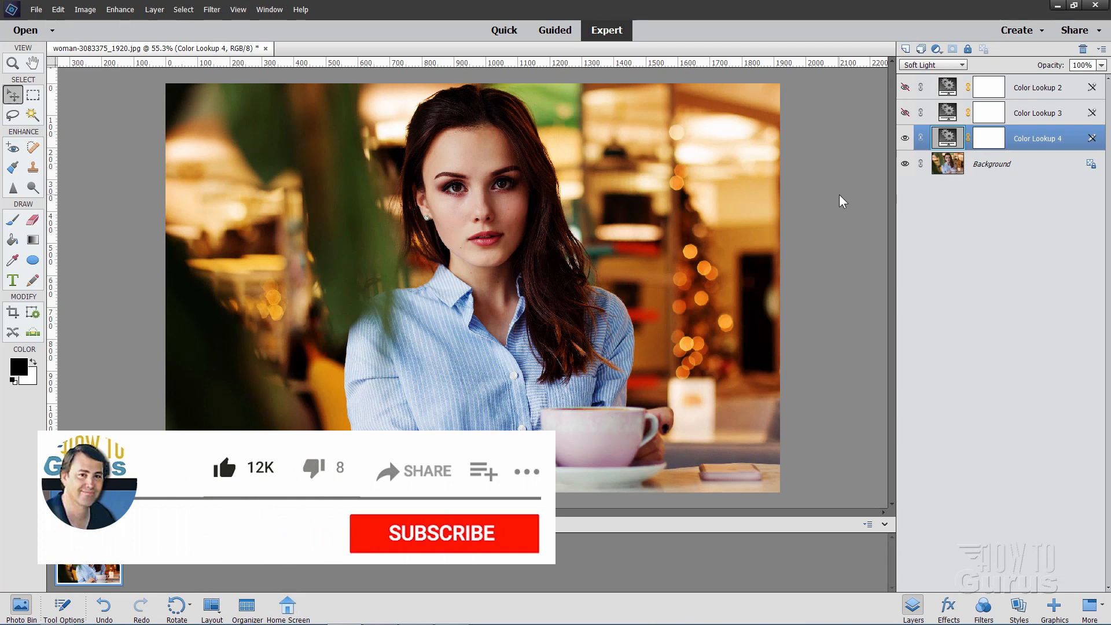
Switch back to Photoshop Elements showing the finished warm Soft Light portrait.
{"action": "left_click", "coordinate": [443, 533]}
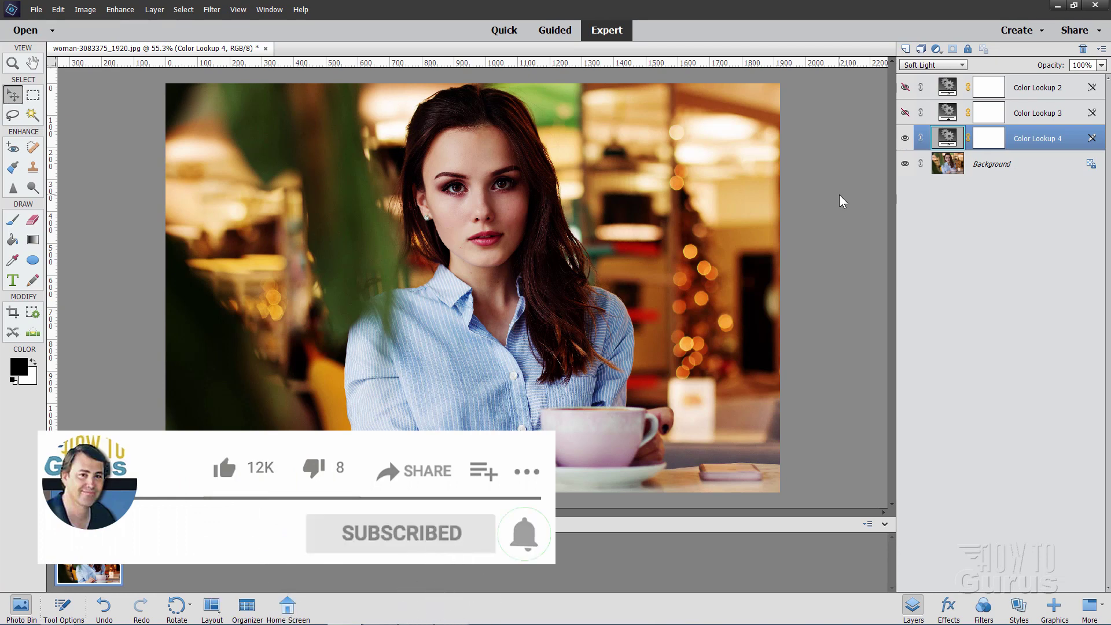